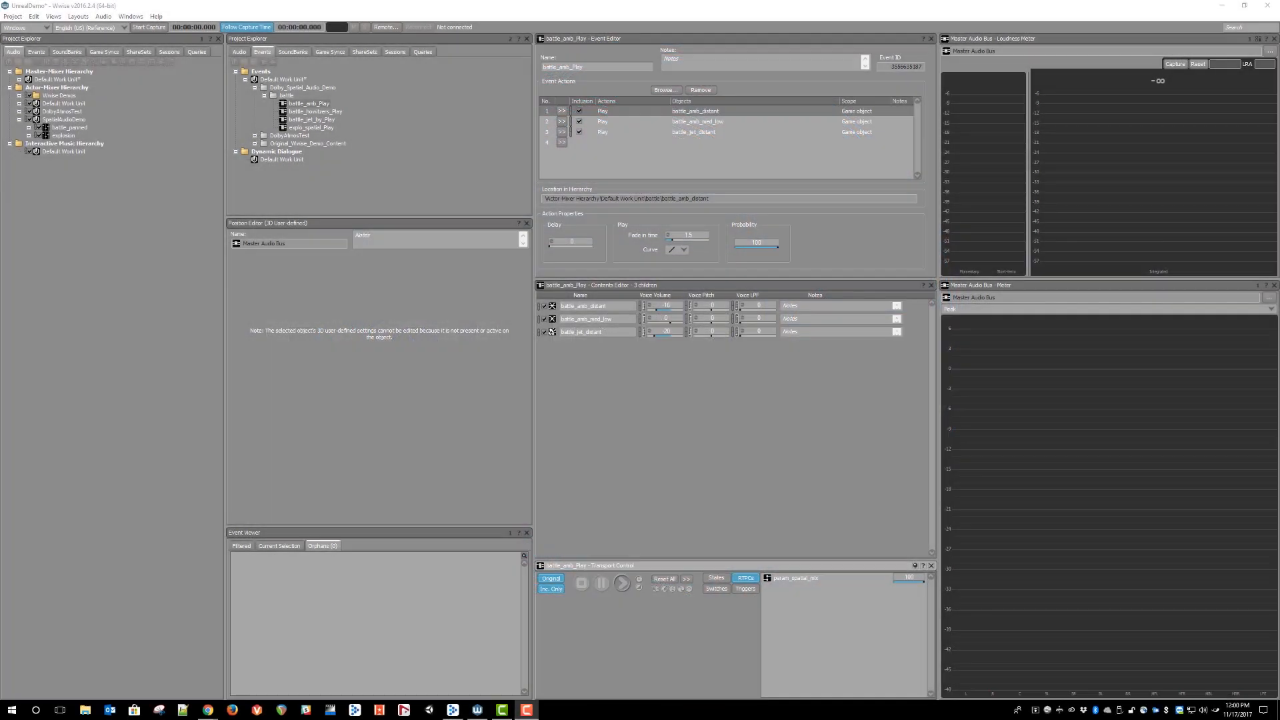
Audition the battle_amb_Play event from the Transport Control.
left_click(620, 582)
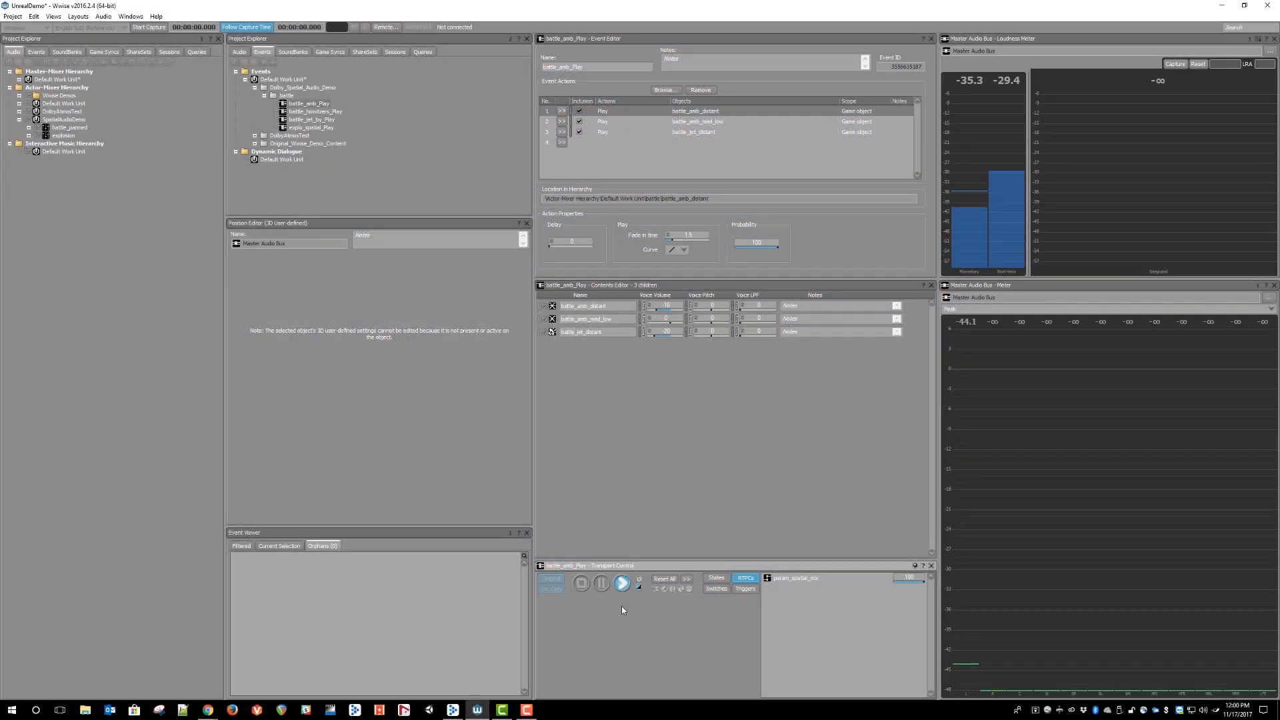
left_click(621, 583)
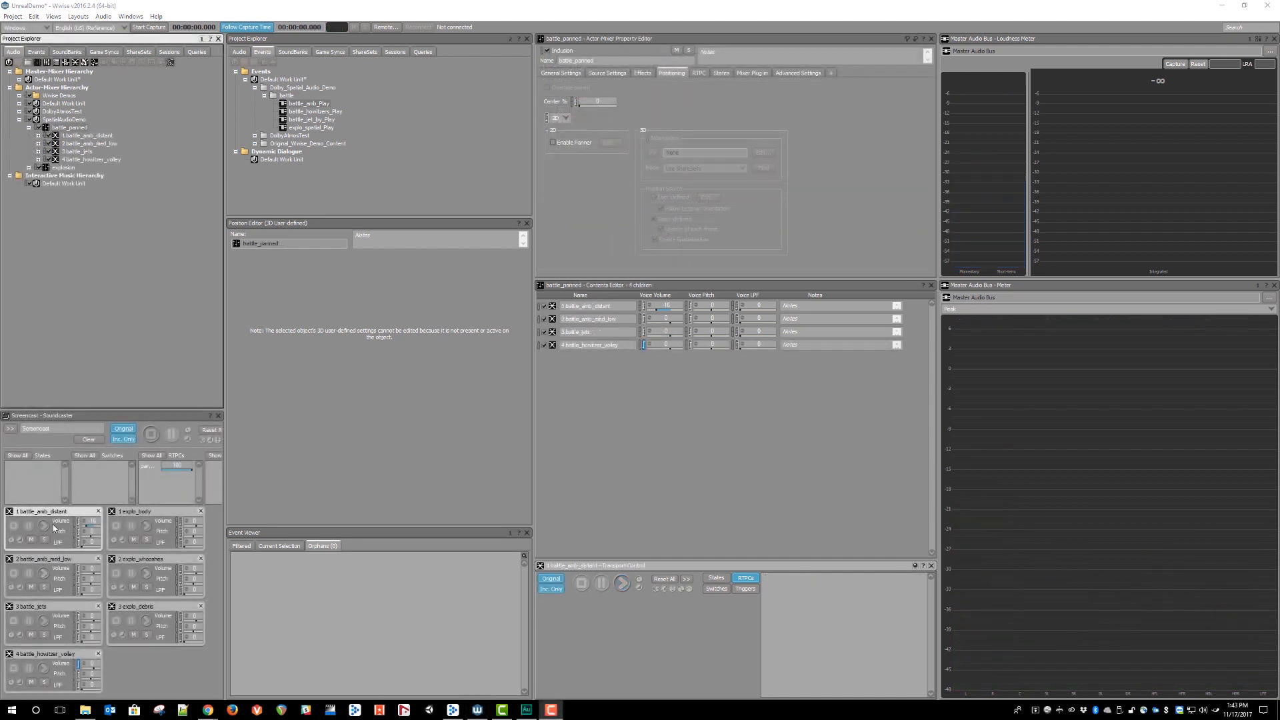
Play battle_amb_distant and inspect the 3D paths of its centre, left, right and Rs surround loops.
left_click(43, 525)
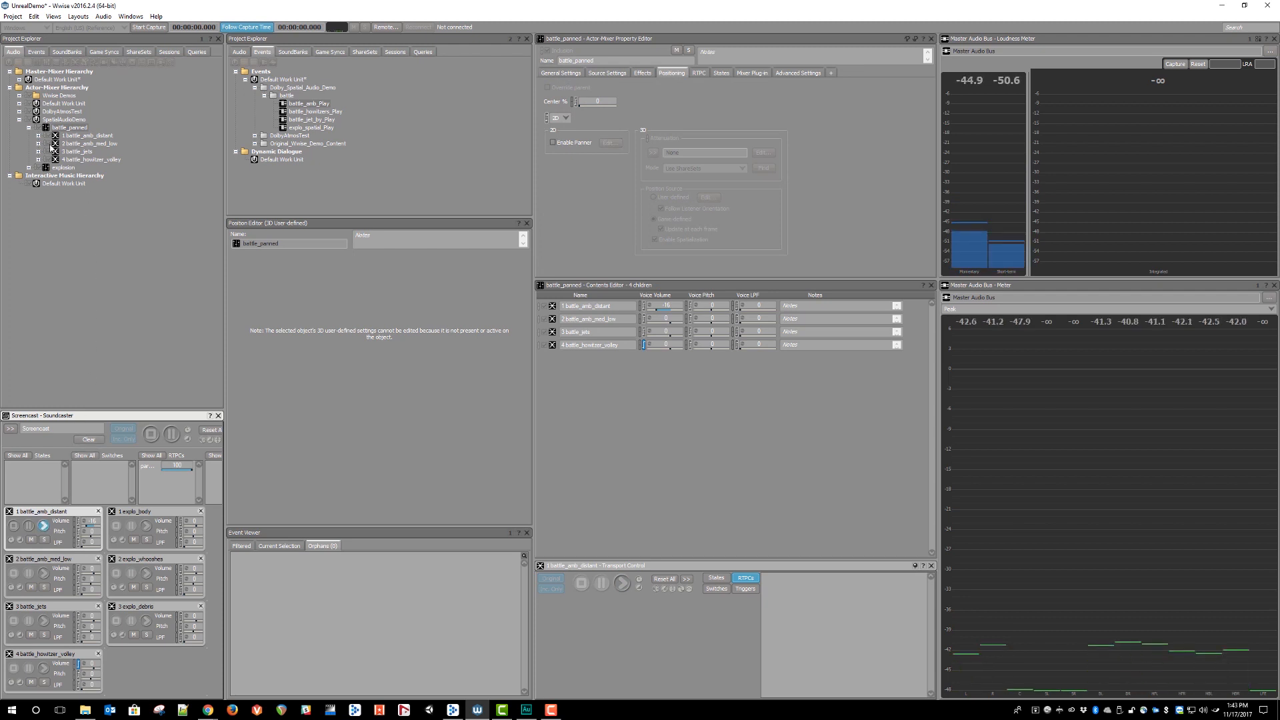
left_click(47, 135)
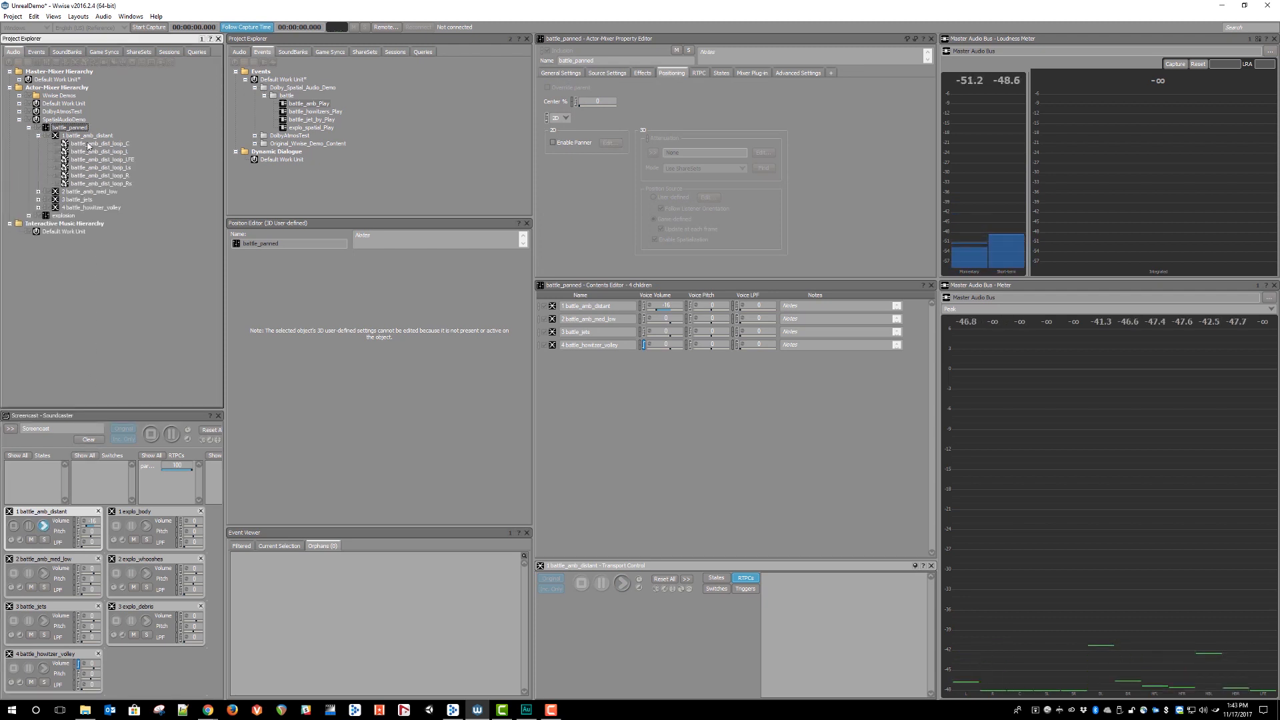
left_click(100, 144)
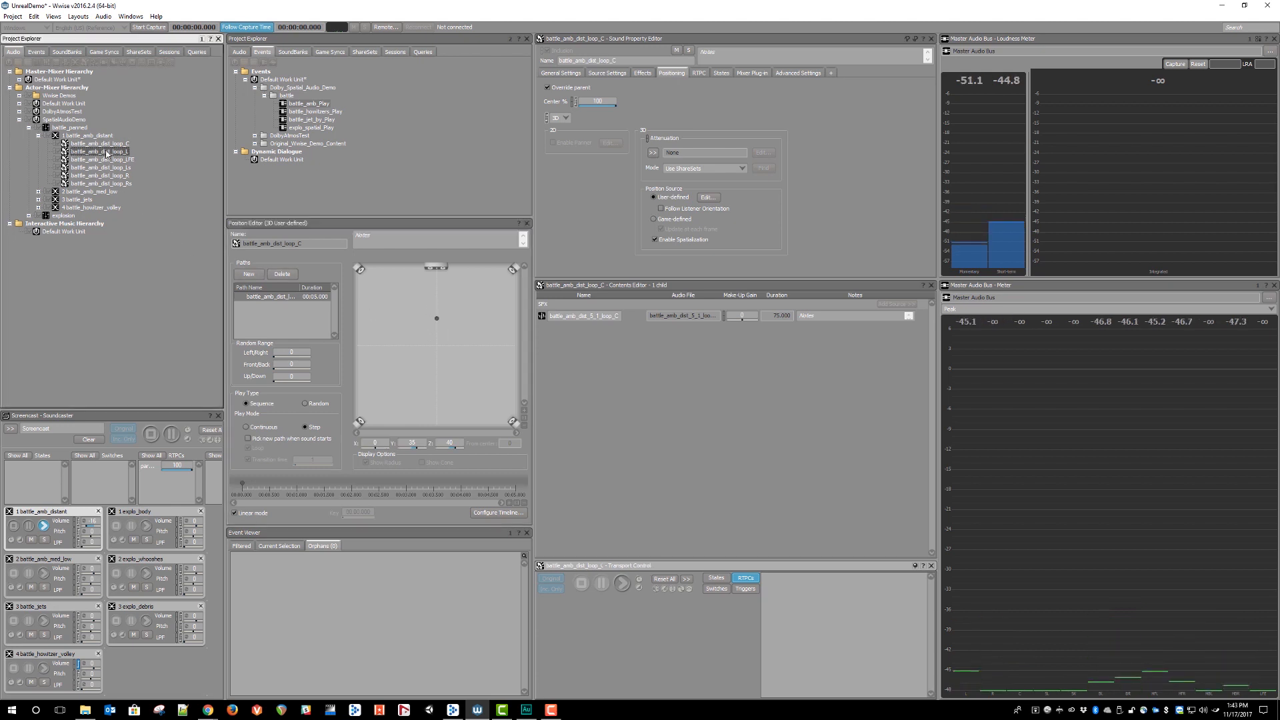
left_click(100, 150)
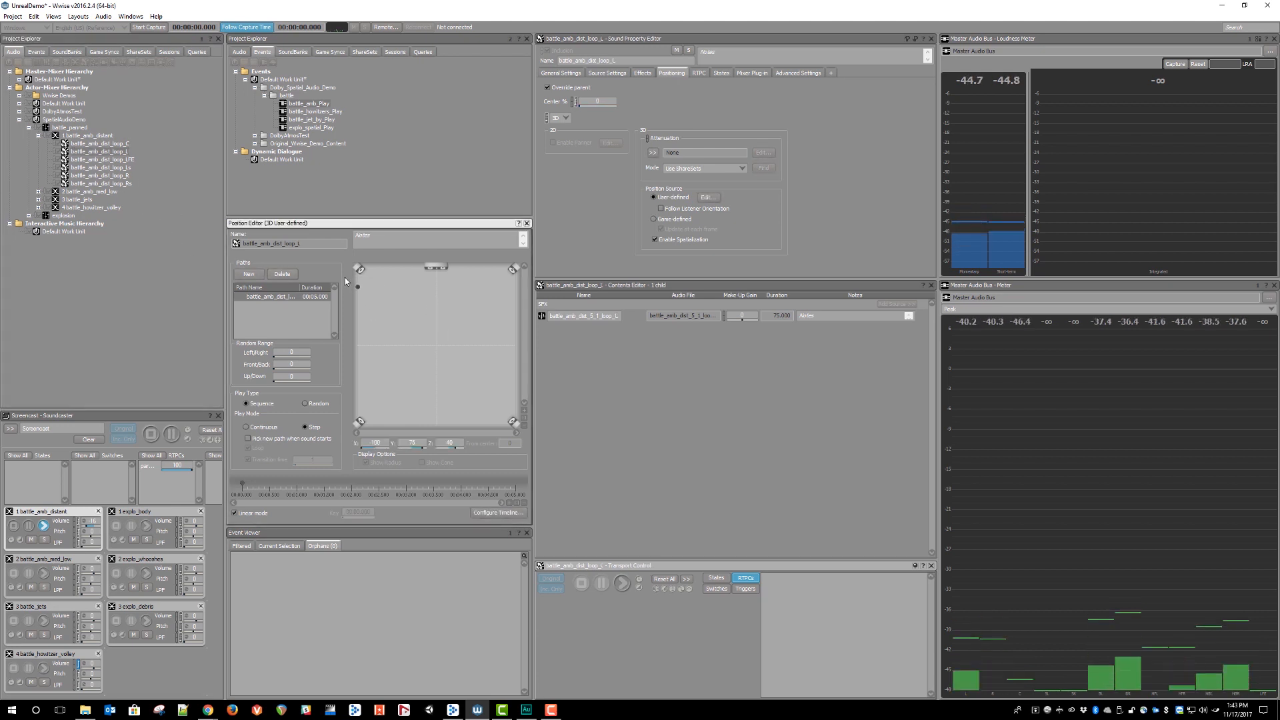
left_click(100, 176)
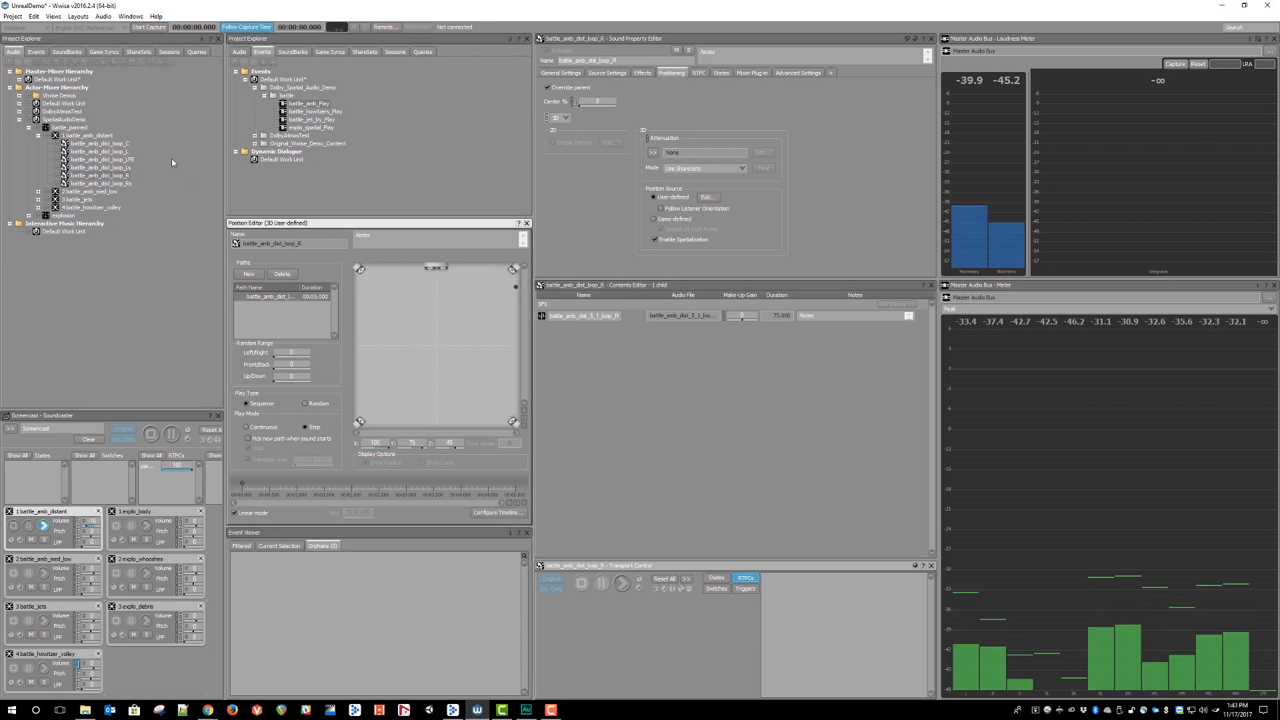
left_click(101, 168)
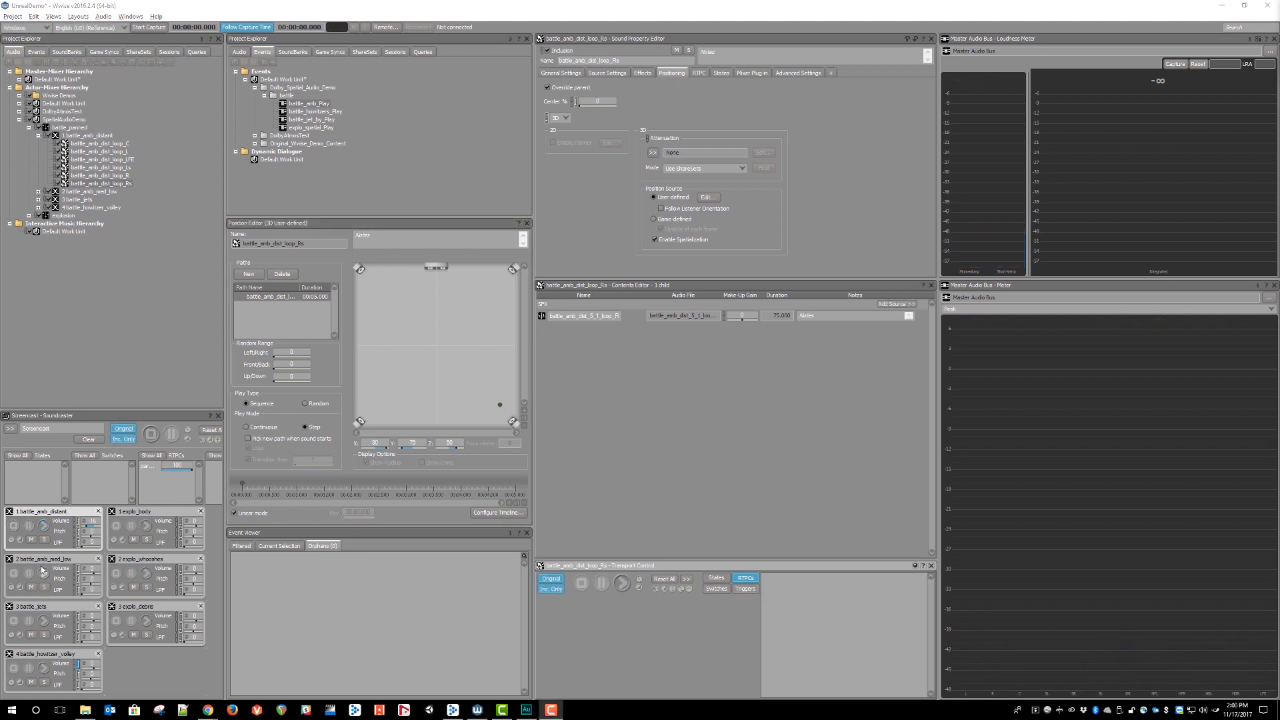
Play battle_amb_med_low, expand its loops and show battle_jet_distant's straight-line 3D path.
left_click(151, 433)
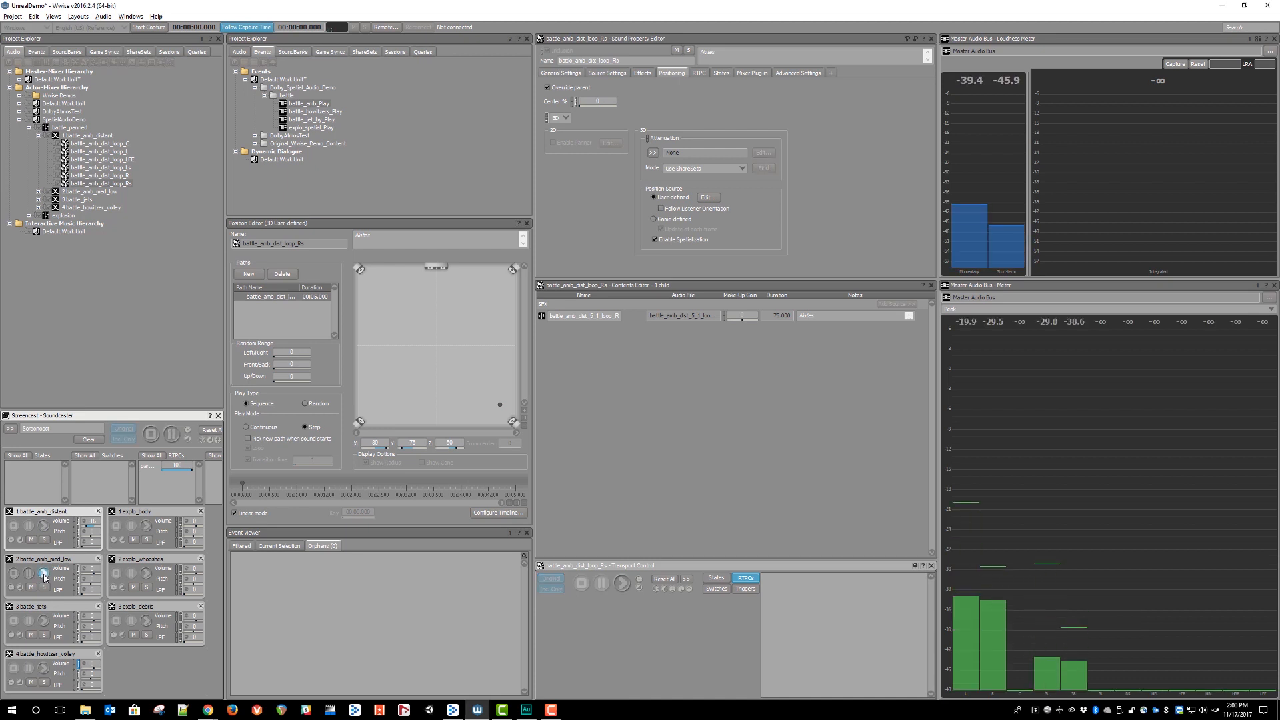
left_click(37, 136)
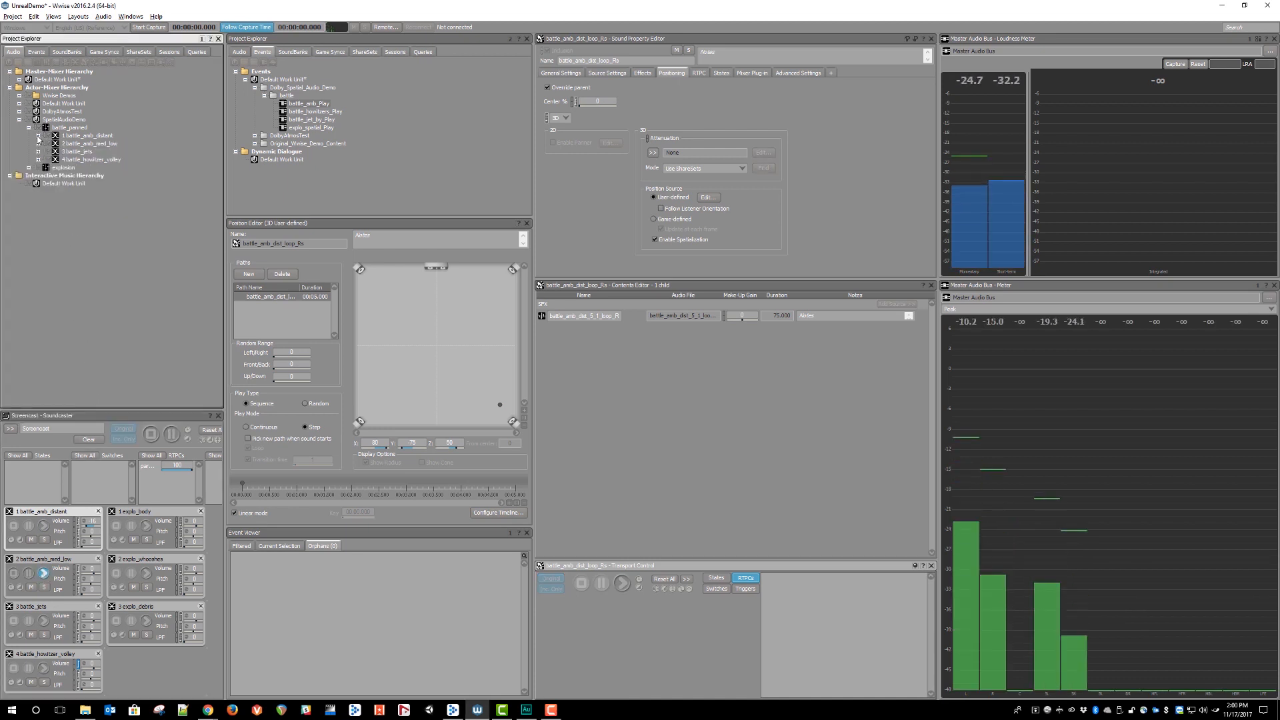
left_click(28, 144)
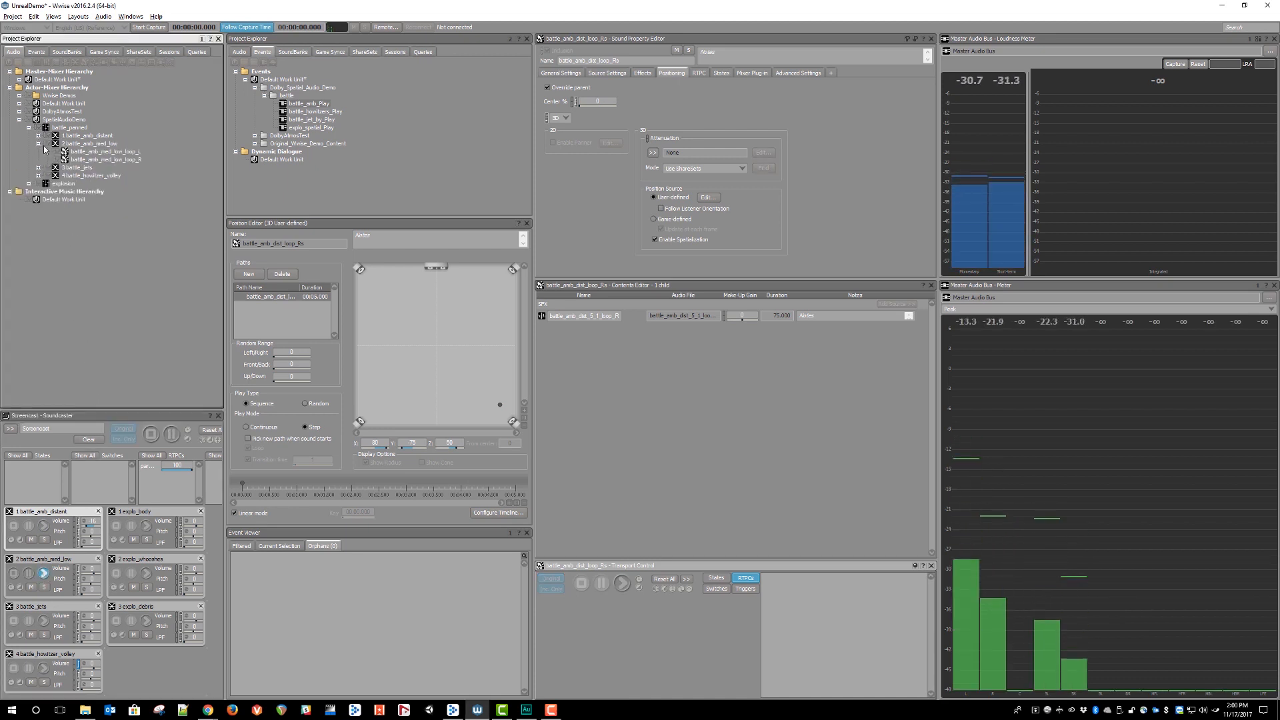
left_click(105, 150)
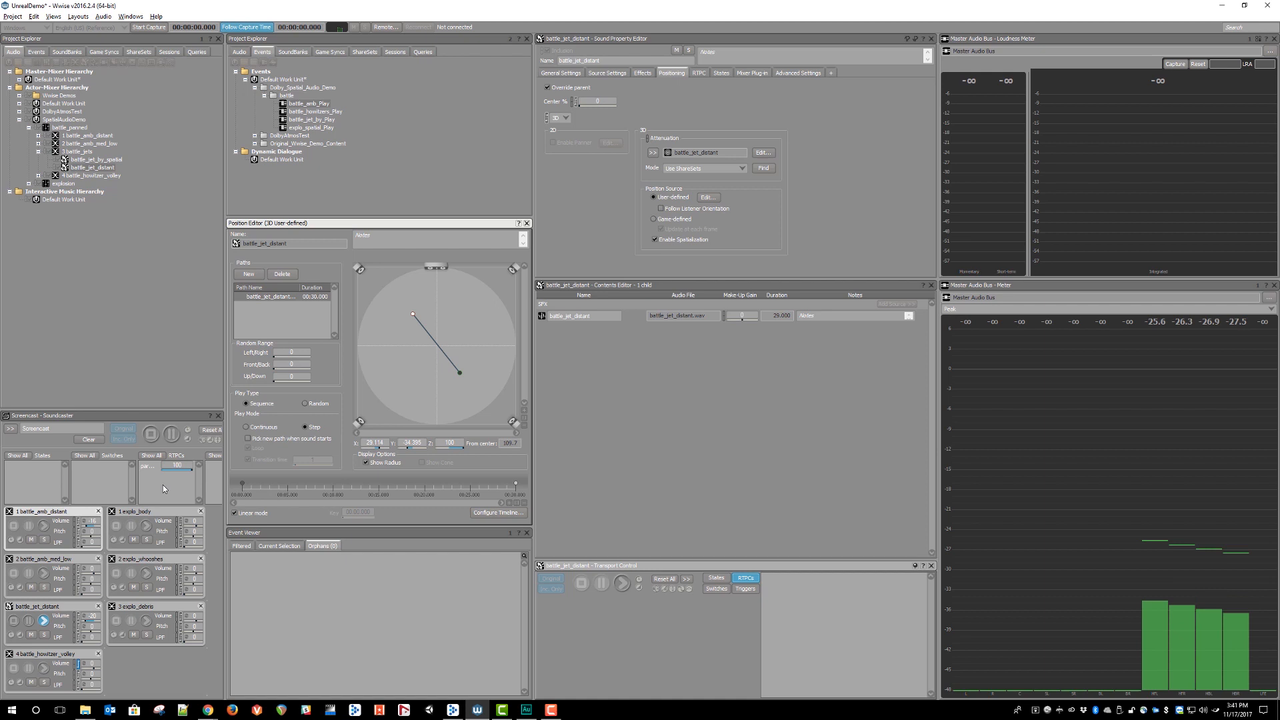
mouse_move(117, 492)
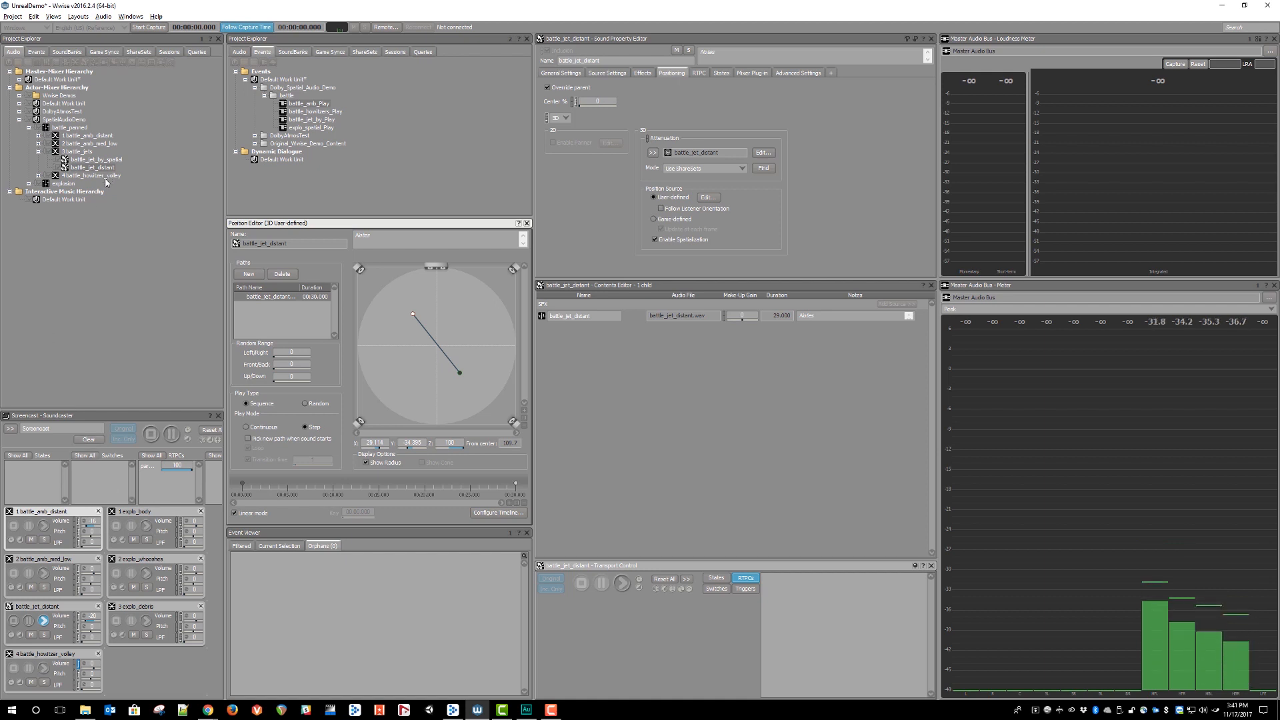
Show battle_jet_by_spatial's curved overhead flyby path and audition it, then reach the Master-Mixer Hierarchy.
left_click(96, 158)
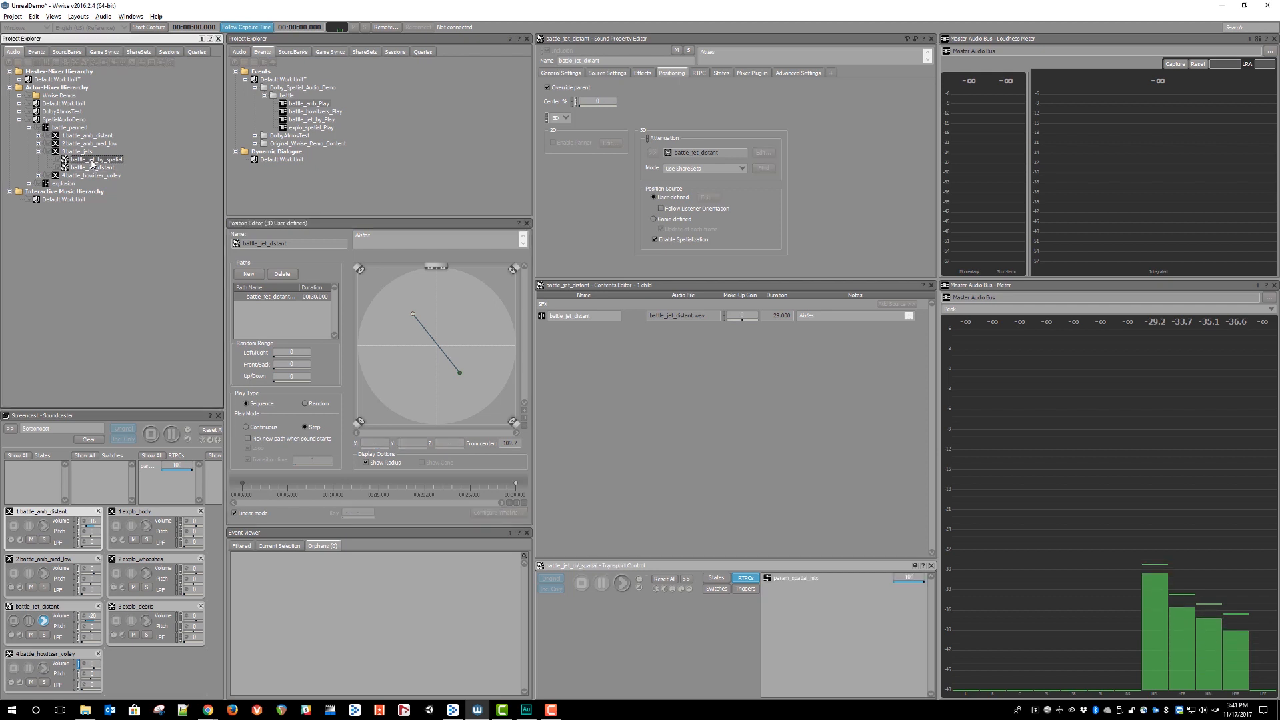
left_click(95, 159)
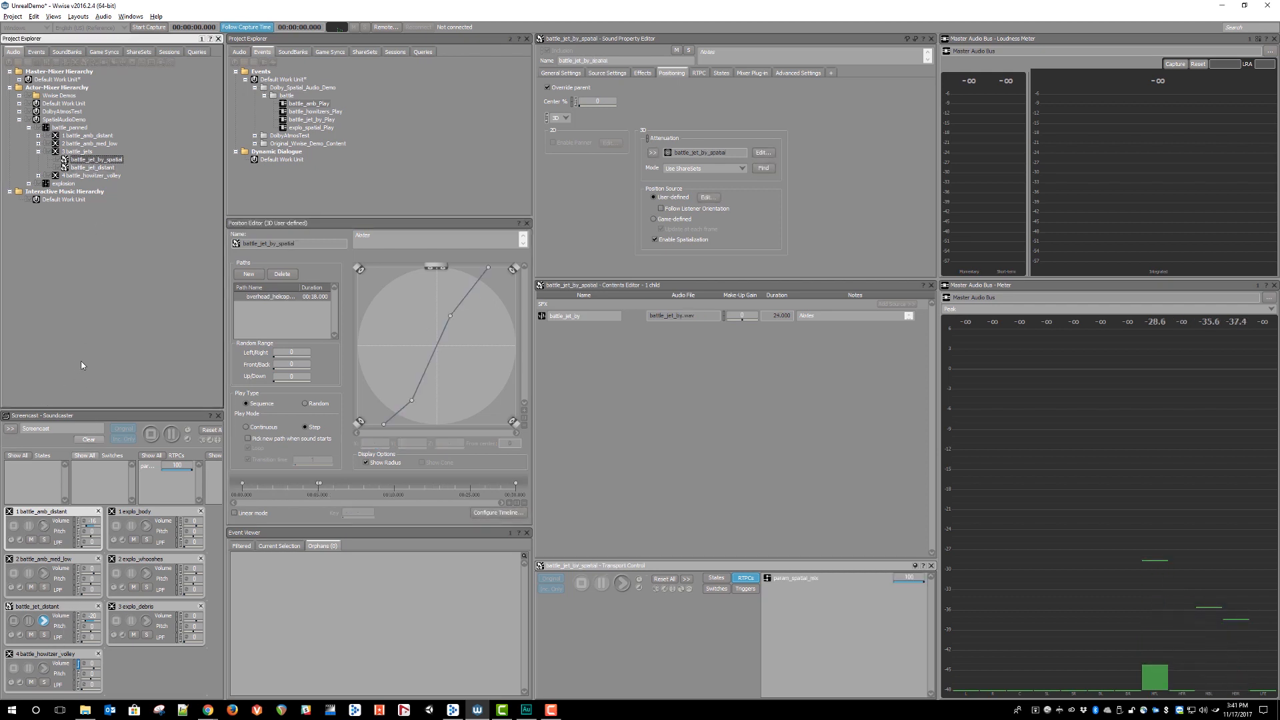
left_click(622, 585)
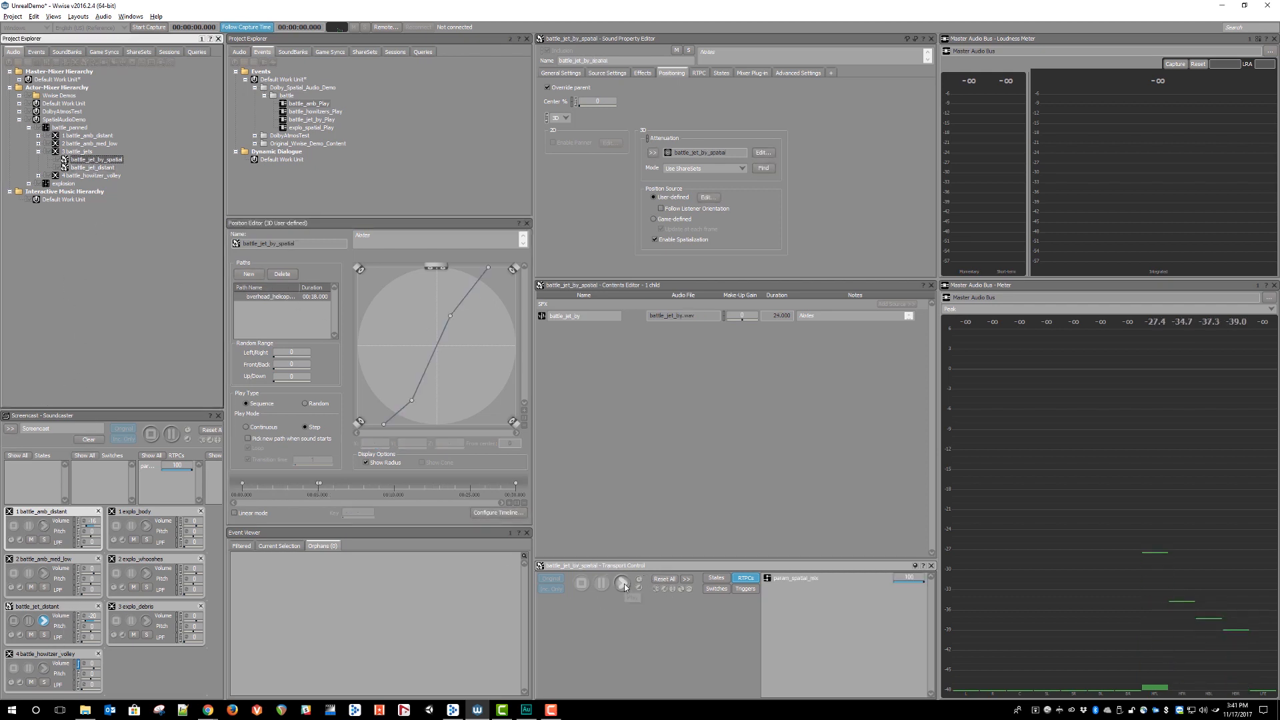
left_click(623, 583)
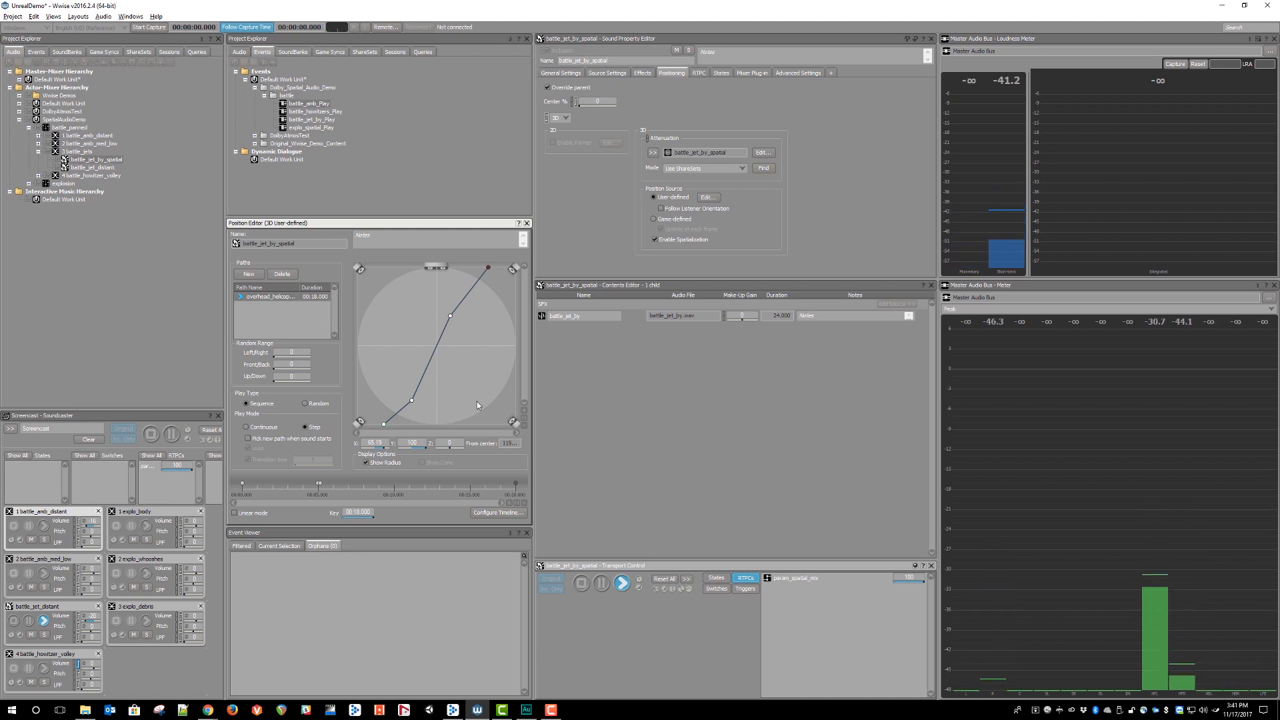
left_click(60, 71)
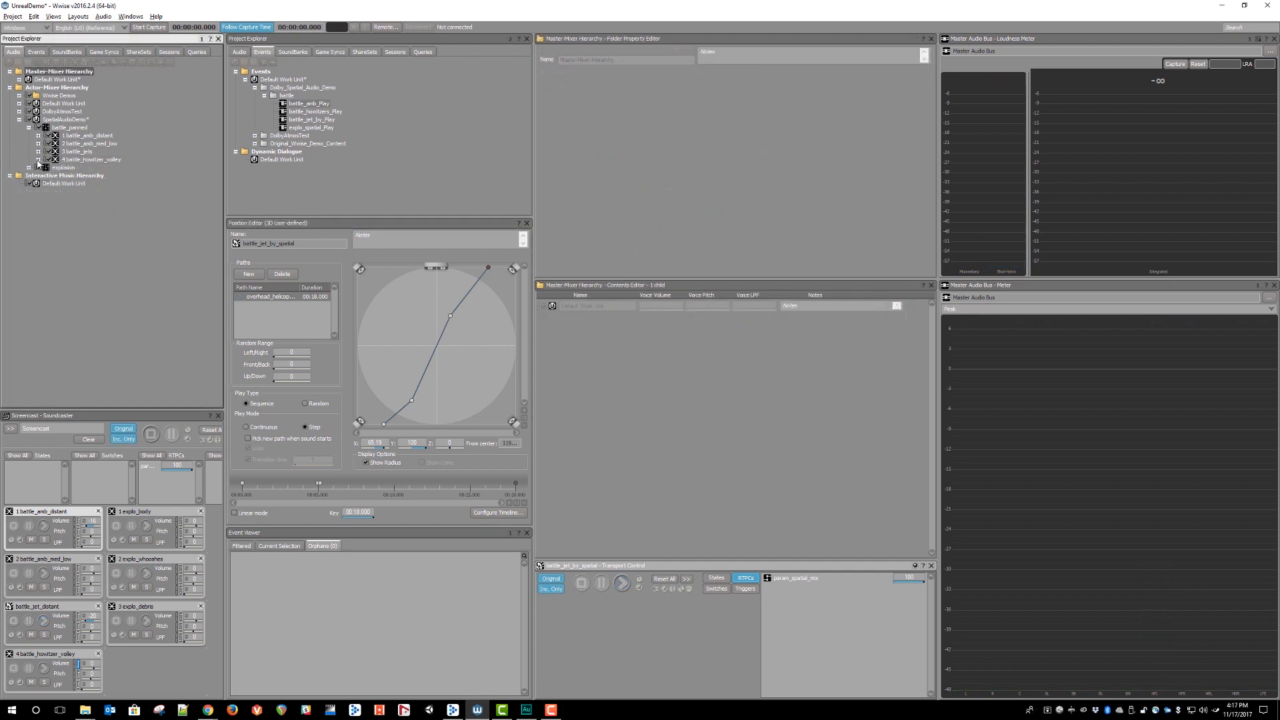
Play battle_howitzer_volley, inspect its left layer's 3D path and expand the explosion container.
left_click(92, 159)
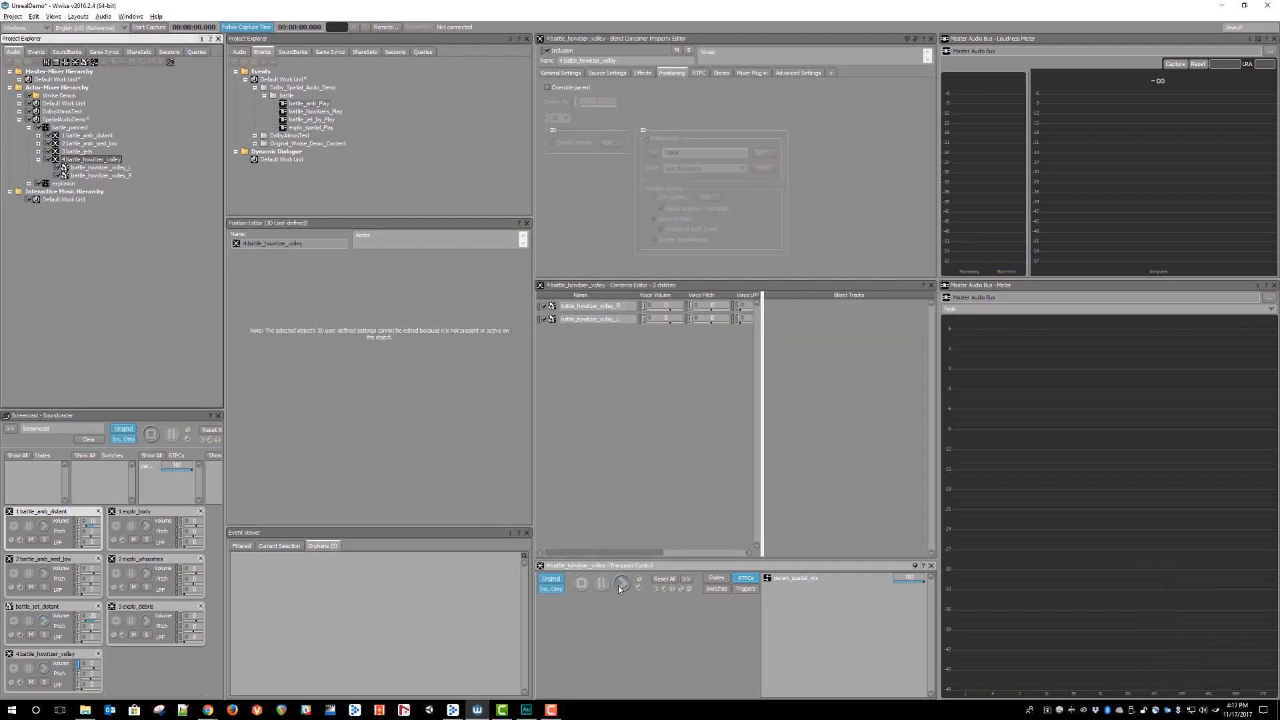
left_click(622, 582)
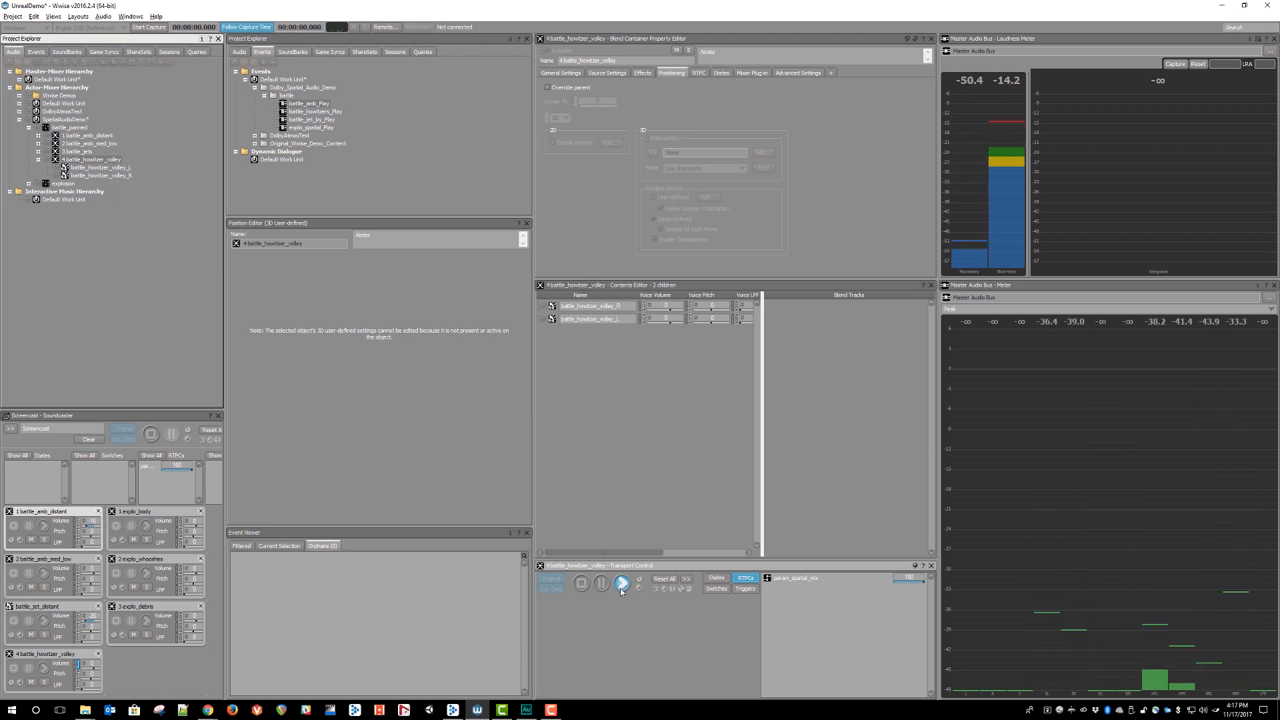
left_click(100, 168)
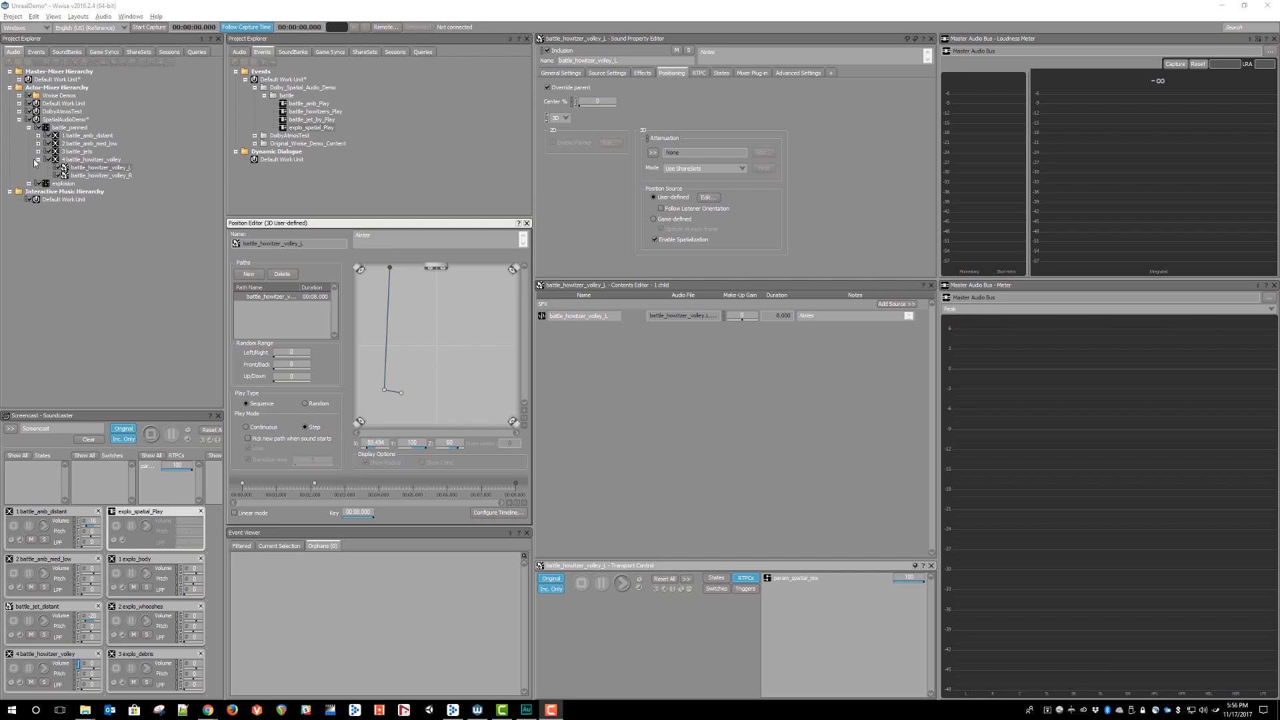
left_click(53, 158)
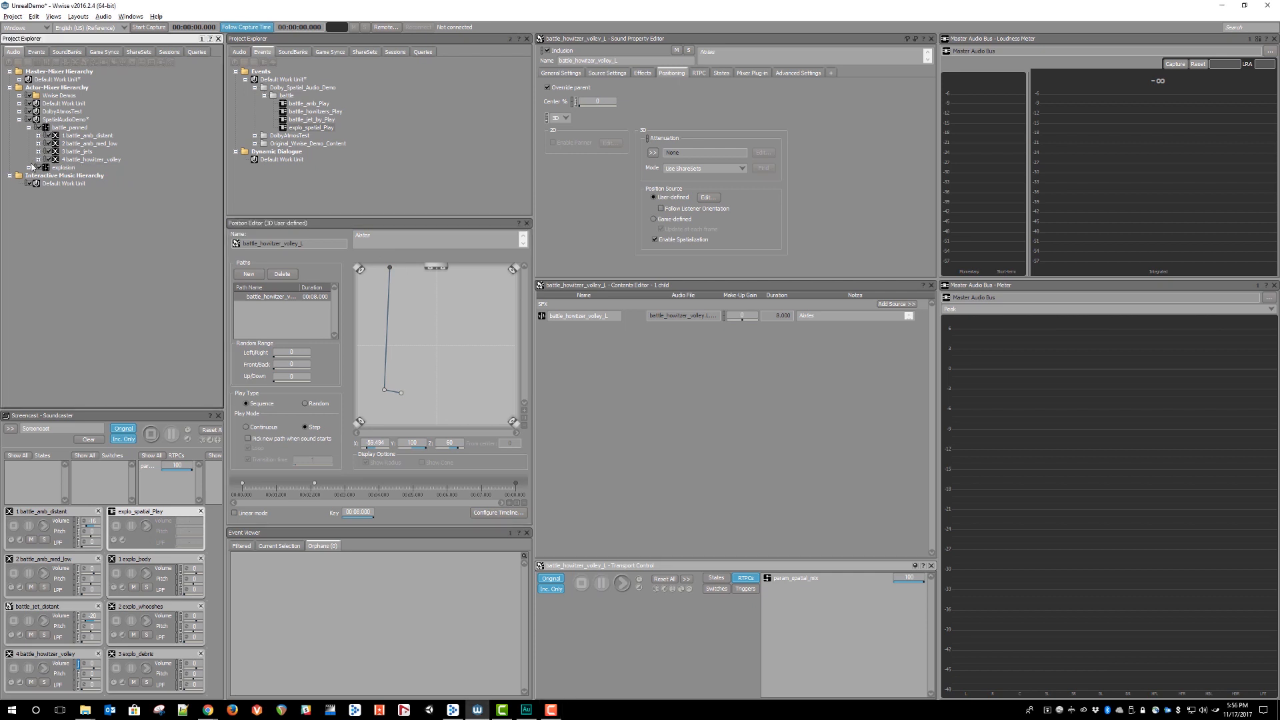
left_click(30, 168)
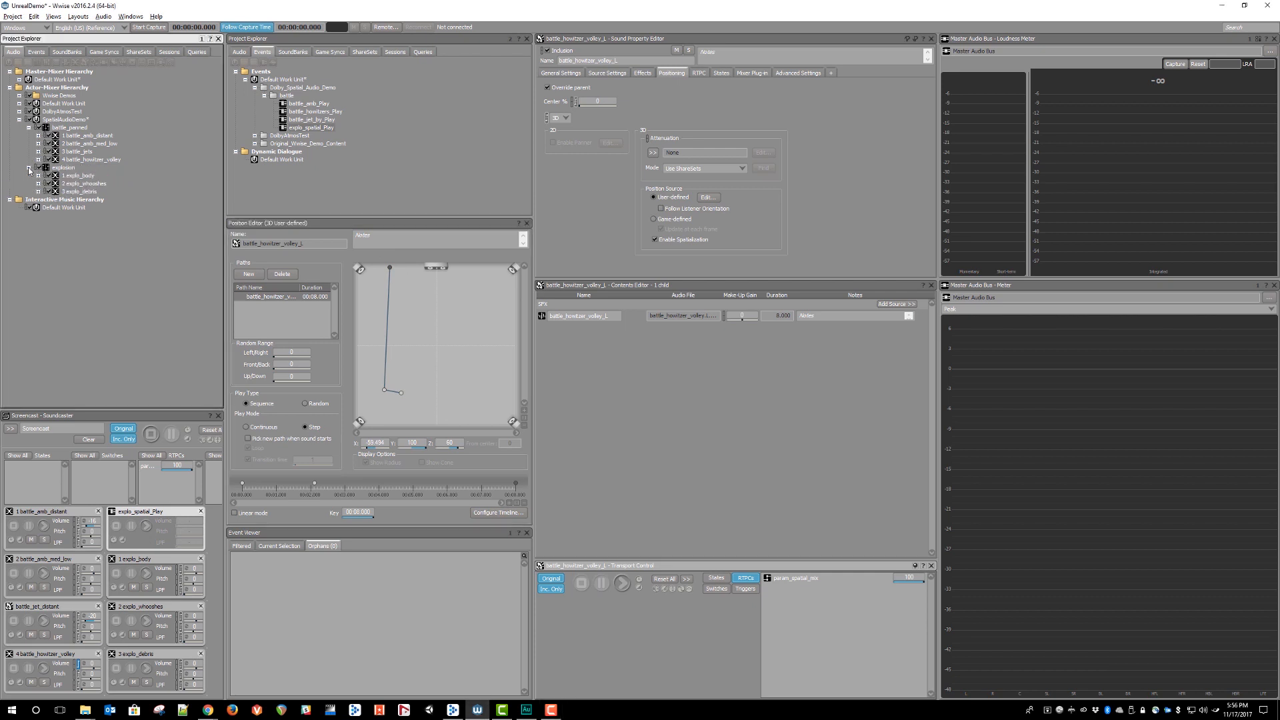
Select the explosion group, play explo_body and show the 3D path of explo_body_001_L.
left_click(63, 168)
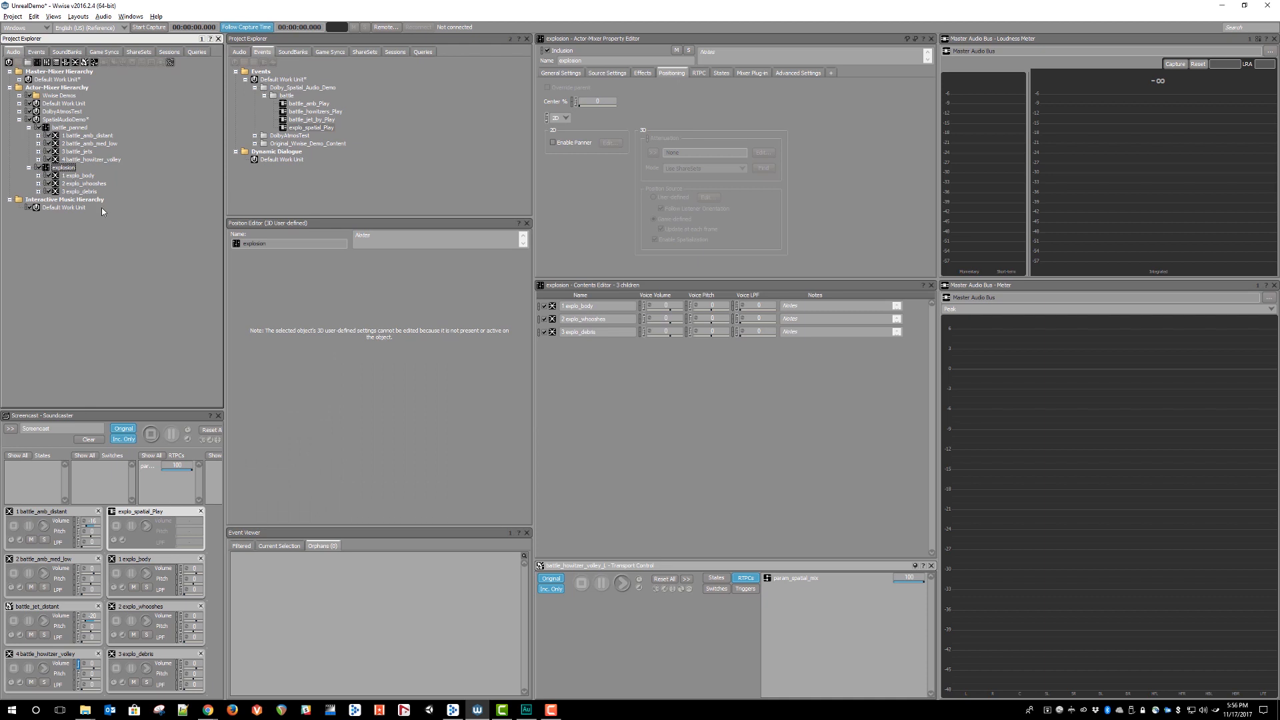
mouse_move(148, 508)
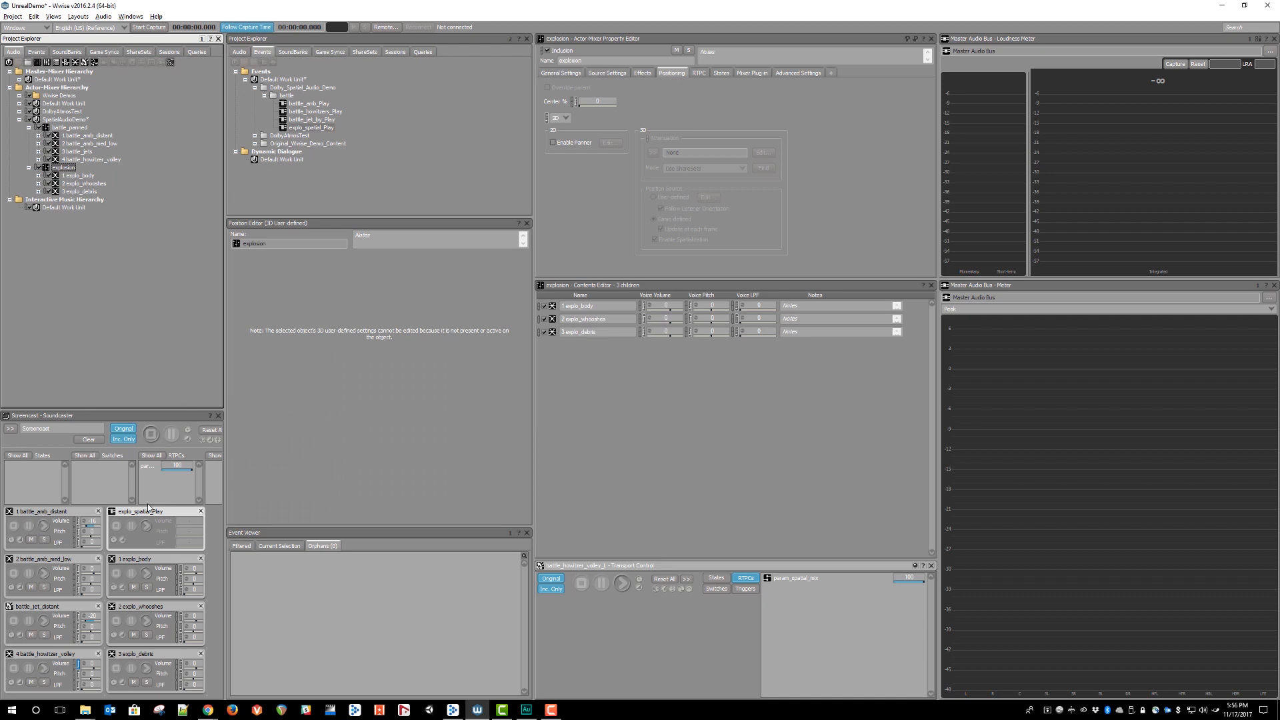
left_click(147, 525)
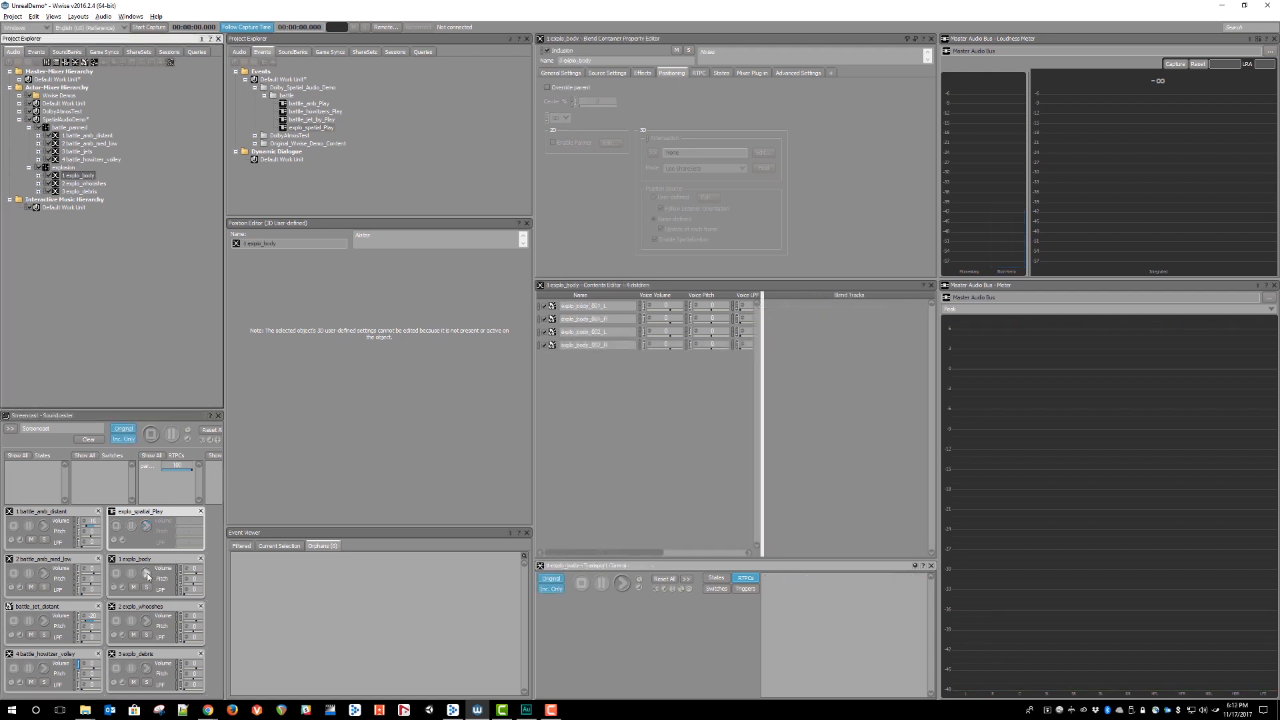
left_click(37, 174)
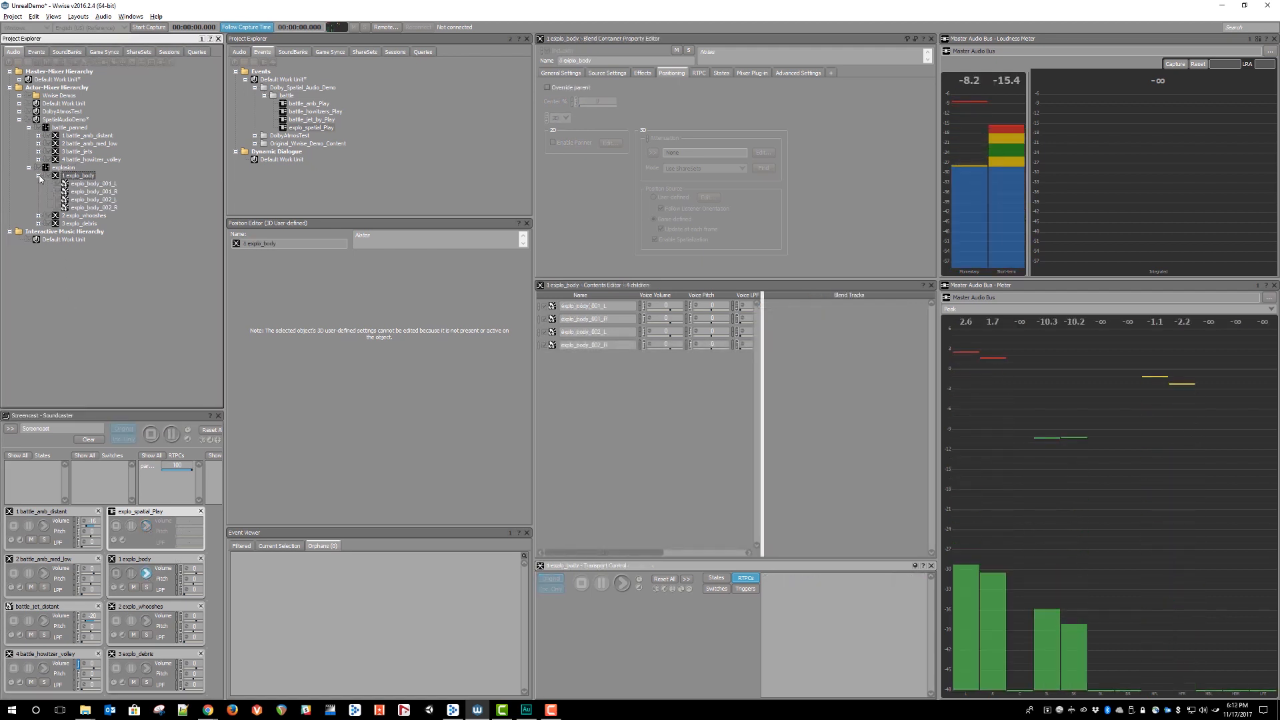
left_click(92, 182)
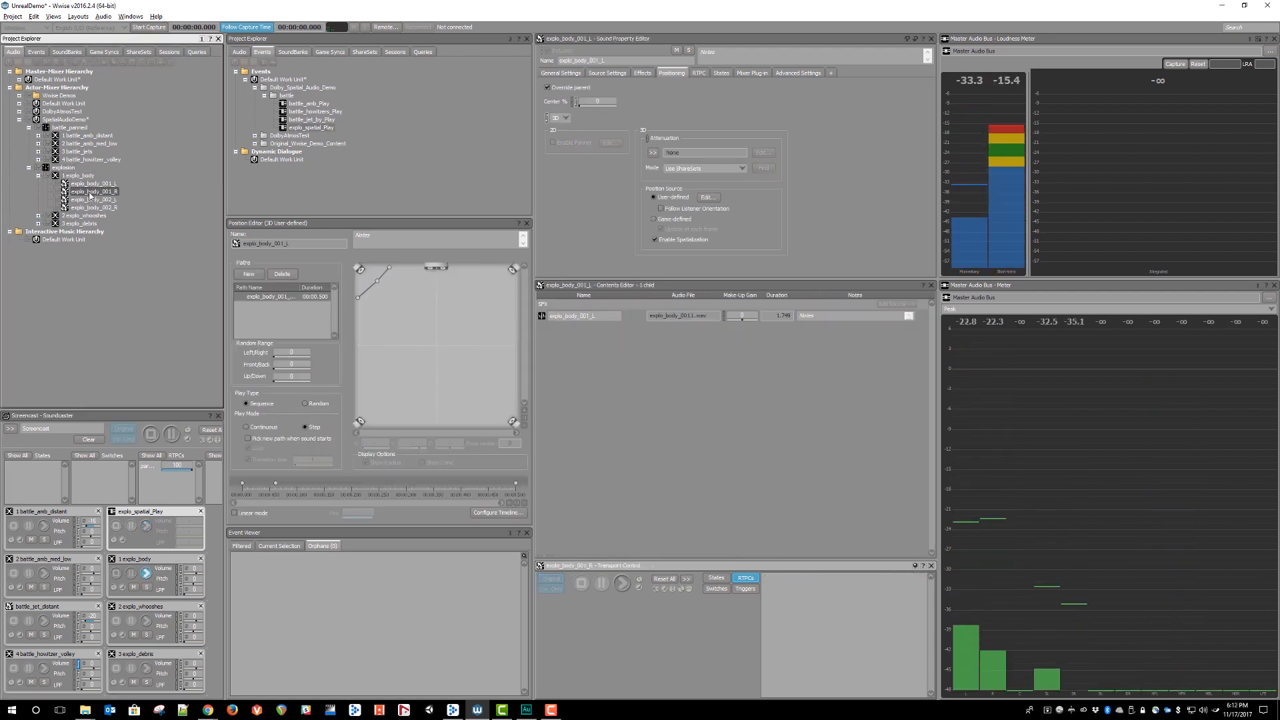
left_click(92, 199)
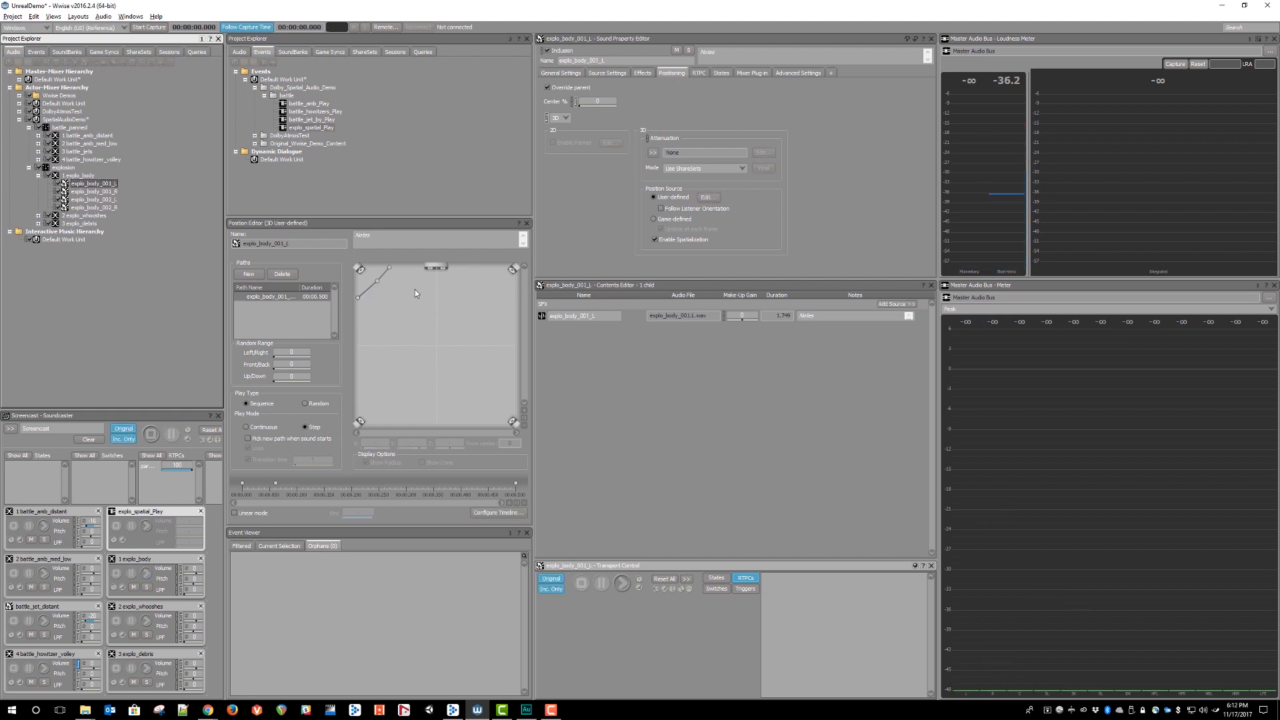
Adjust a point on the explo_body_001_L path, then expand explo_whooshes into its four layers.
left_click_drag(416, 292, 381, 281)
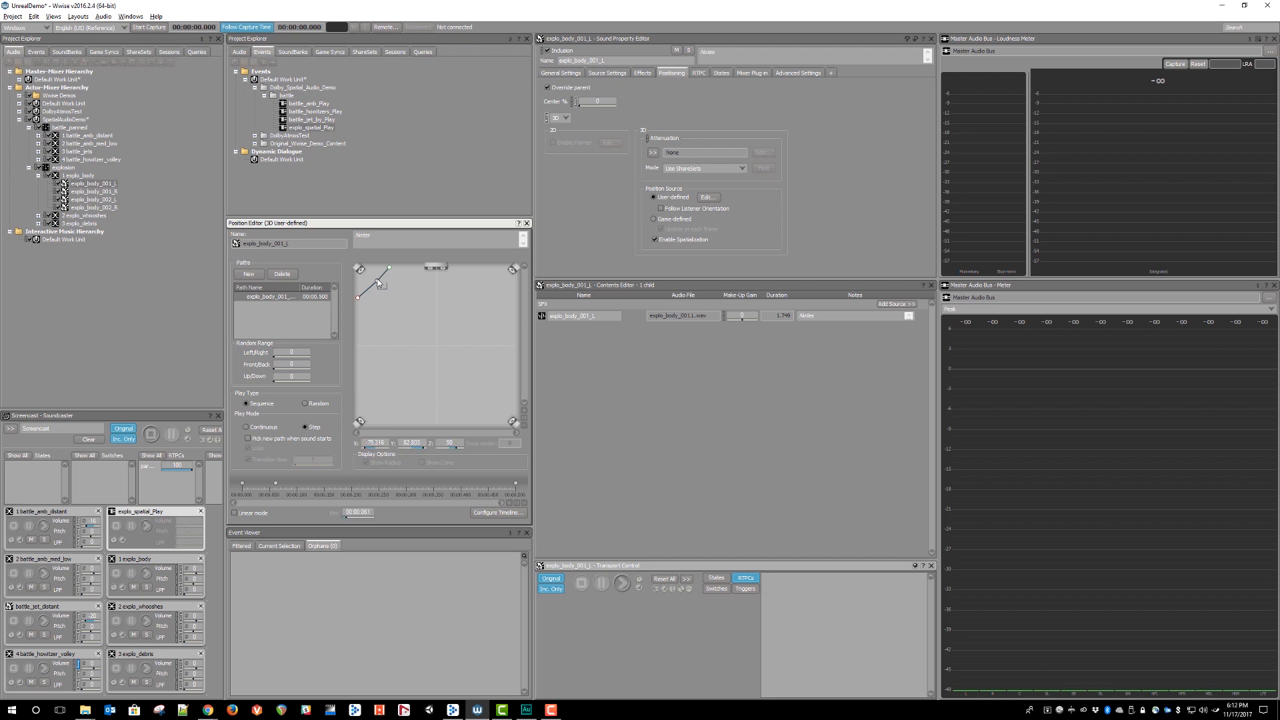
left_click_drag(357, 281, 358, 294)
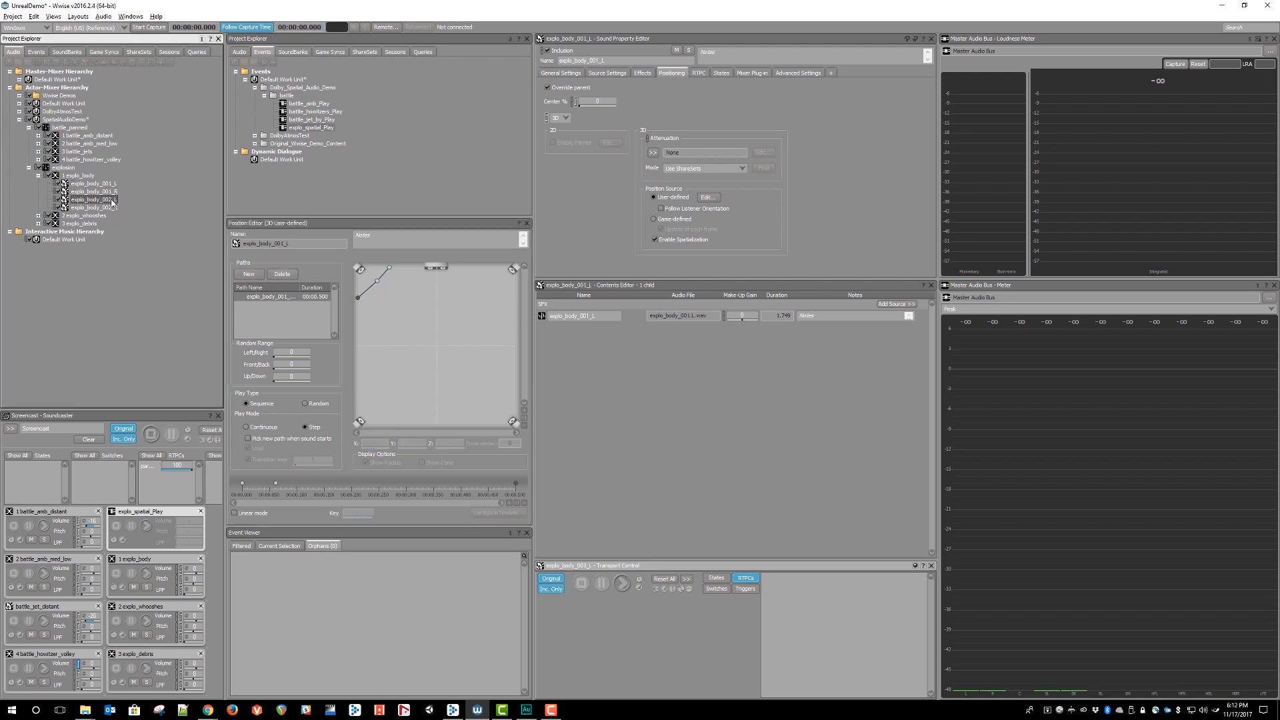
left_click(90, 200)
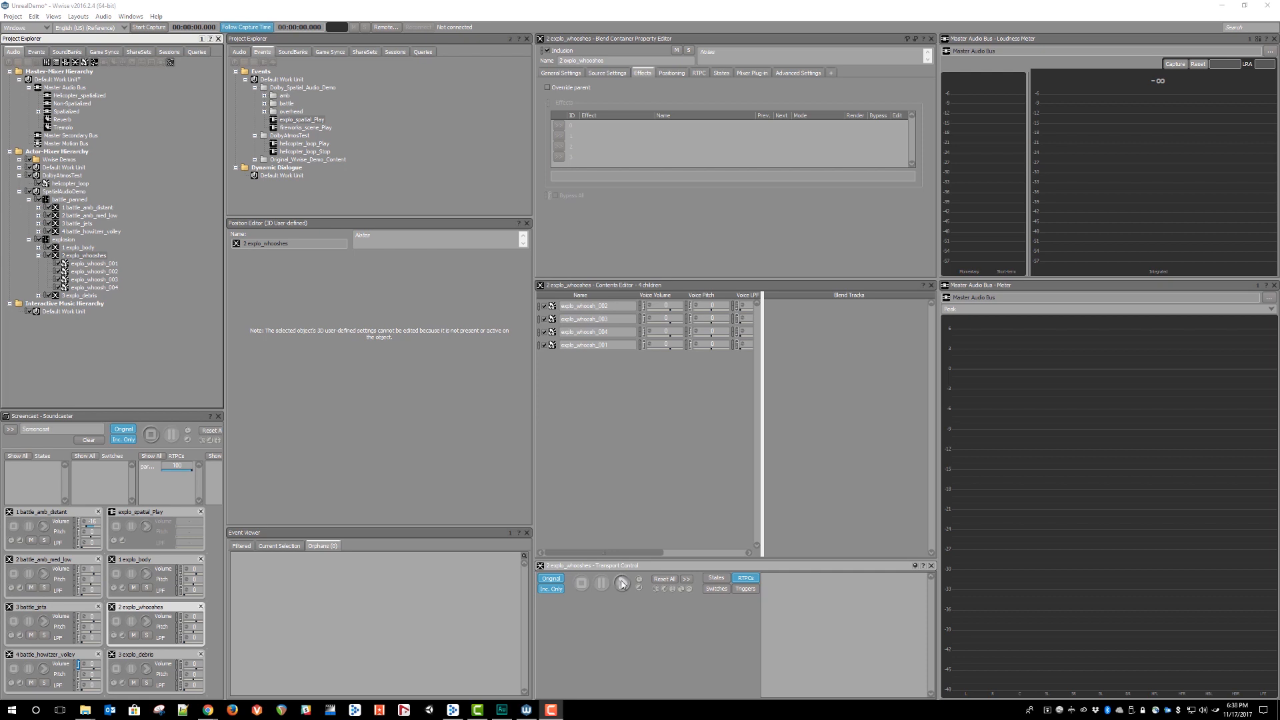
mouse_move(623, 582)
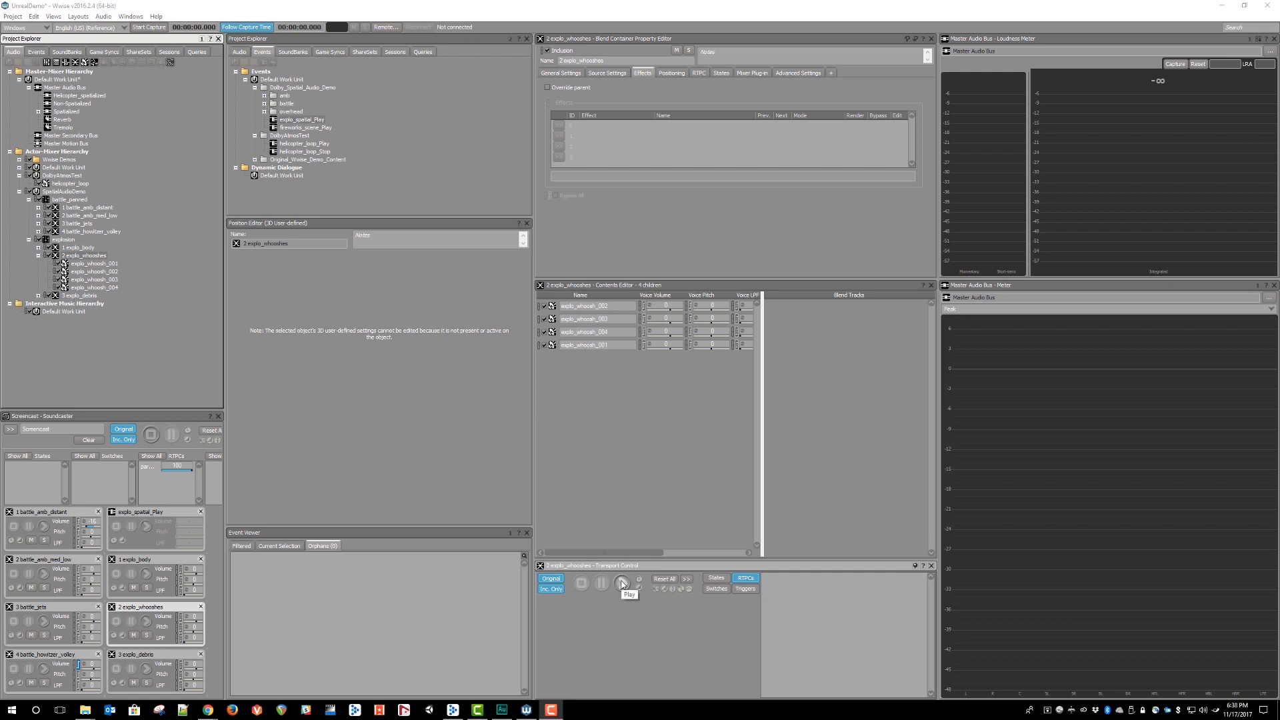
Play explo_whooshes and inspect the 3D paths of explo_whoosh_001 and explo_whoosh_004.
left_click(623, 583)
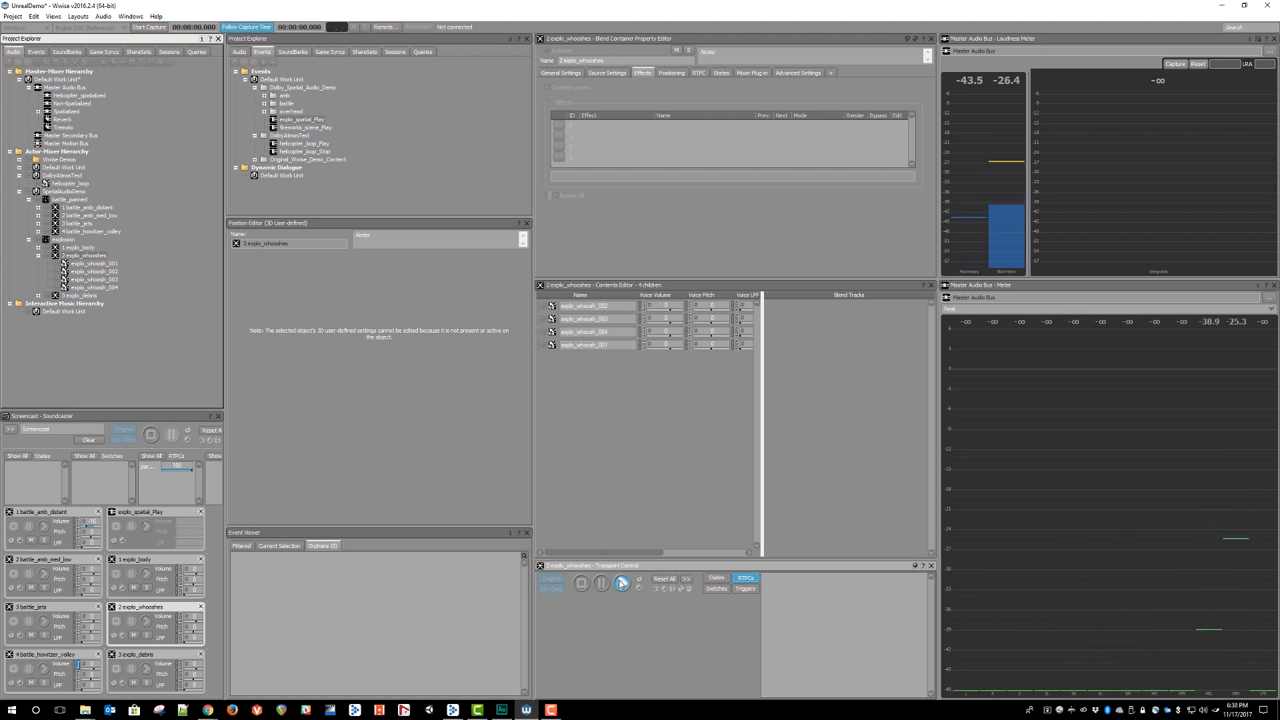
left_click(96, 263)
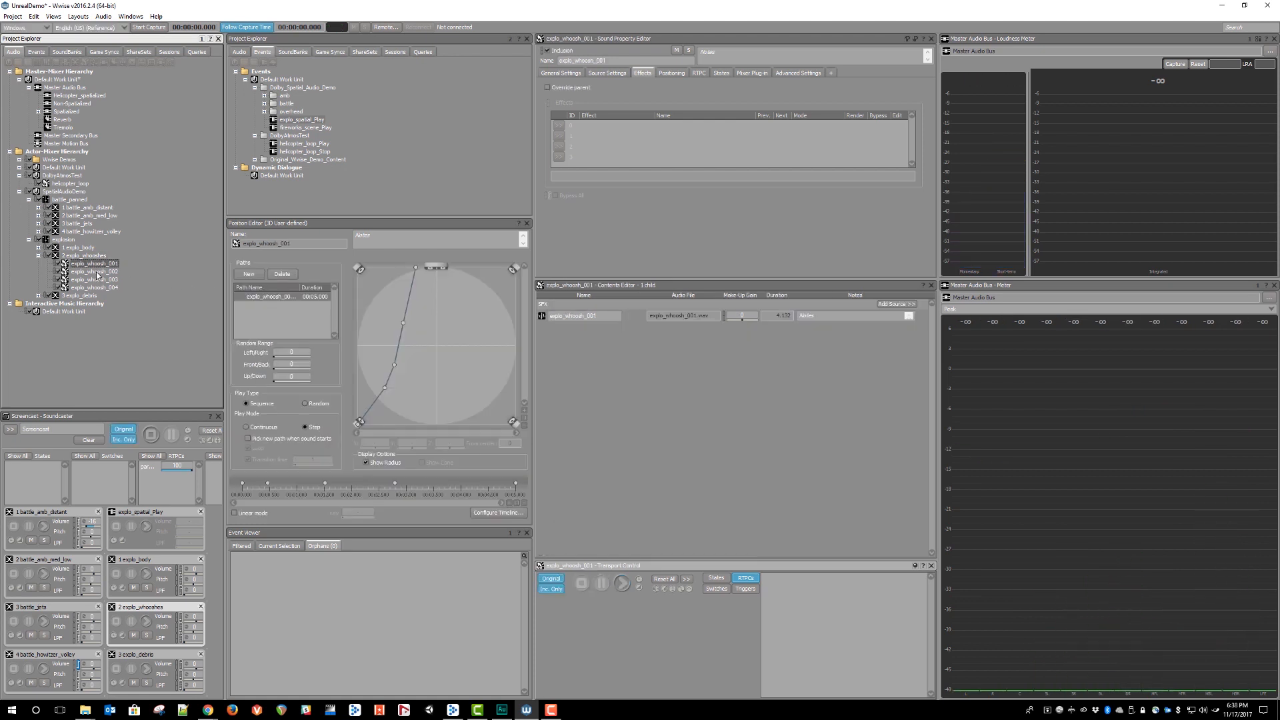
left_click(623, 582)
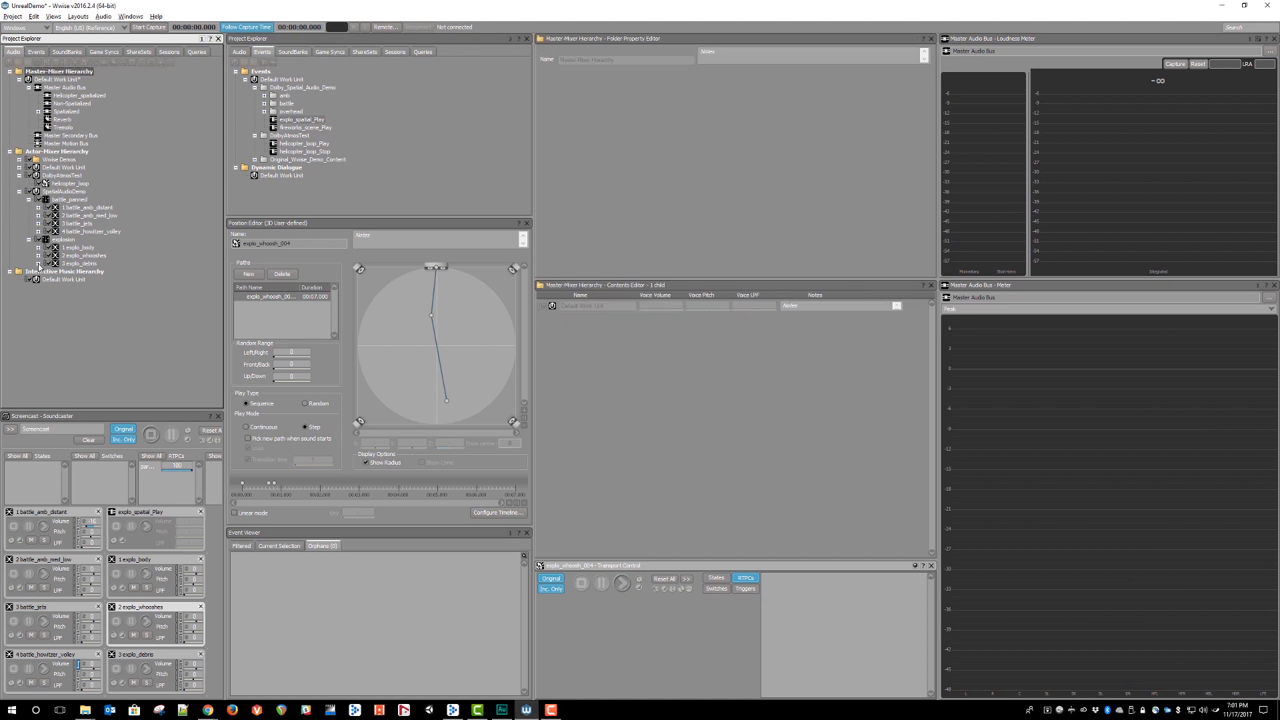
Play explo_debris and check the 3D positions of its debris, clods, dirt and sand sounds.
left_click(82, 263)
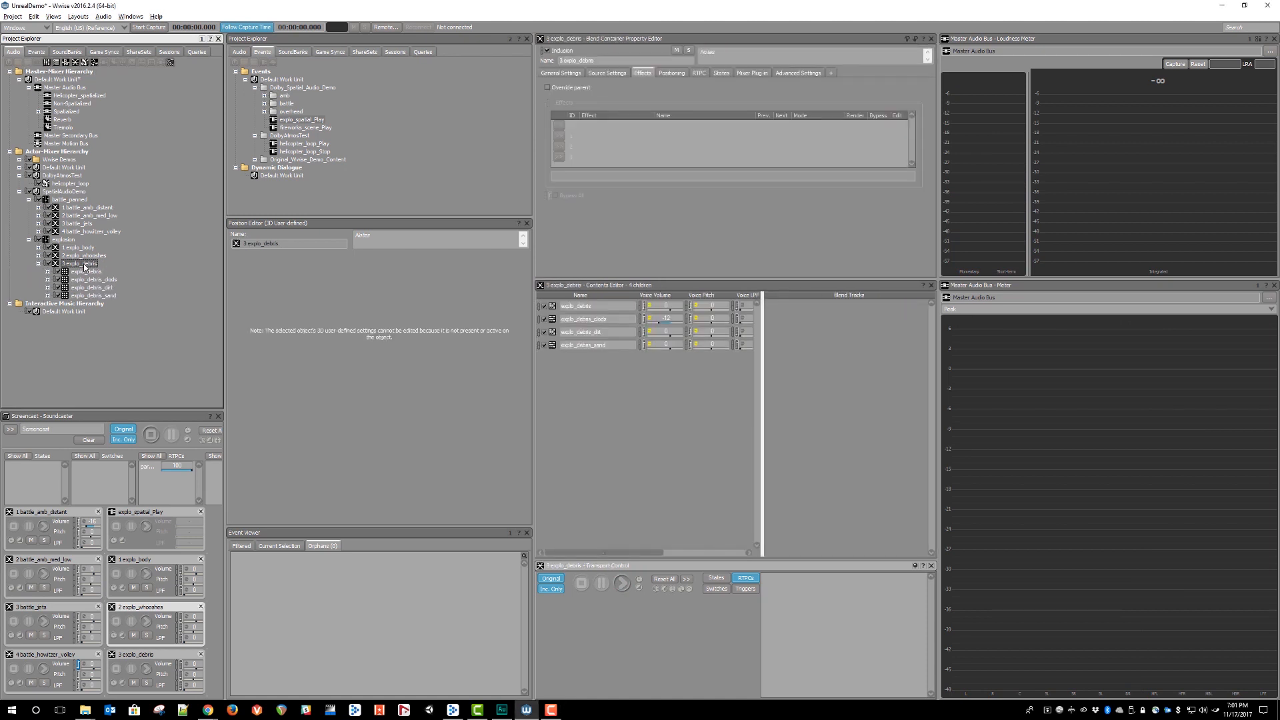
left_click(620, 583)
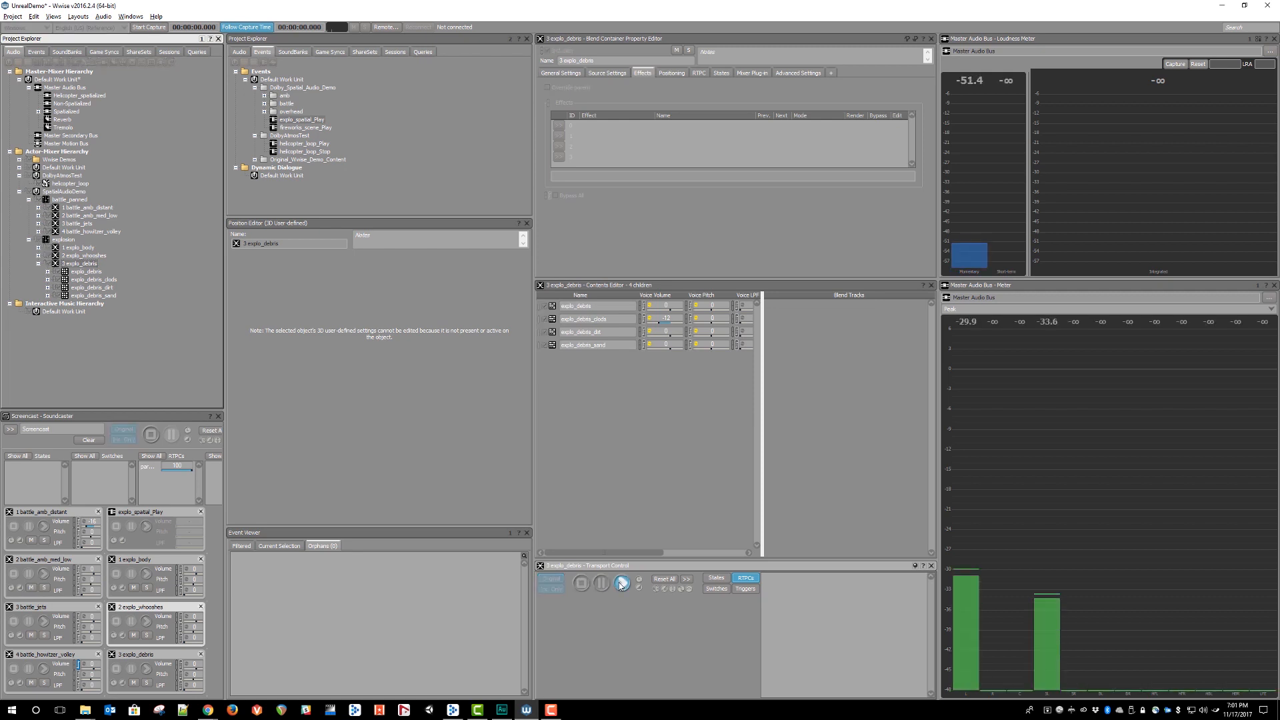
left_click(85, 271)
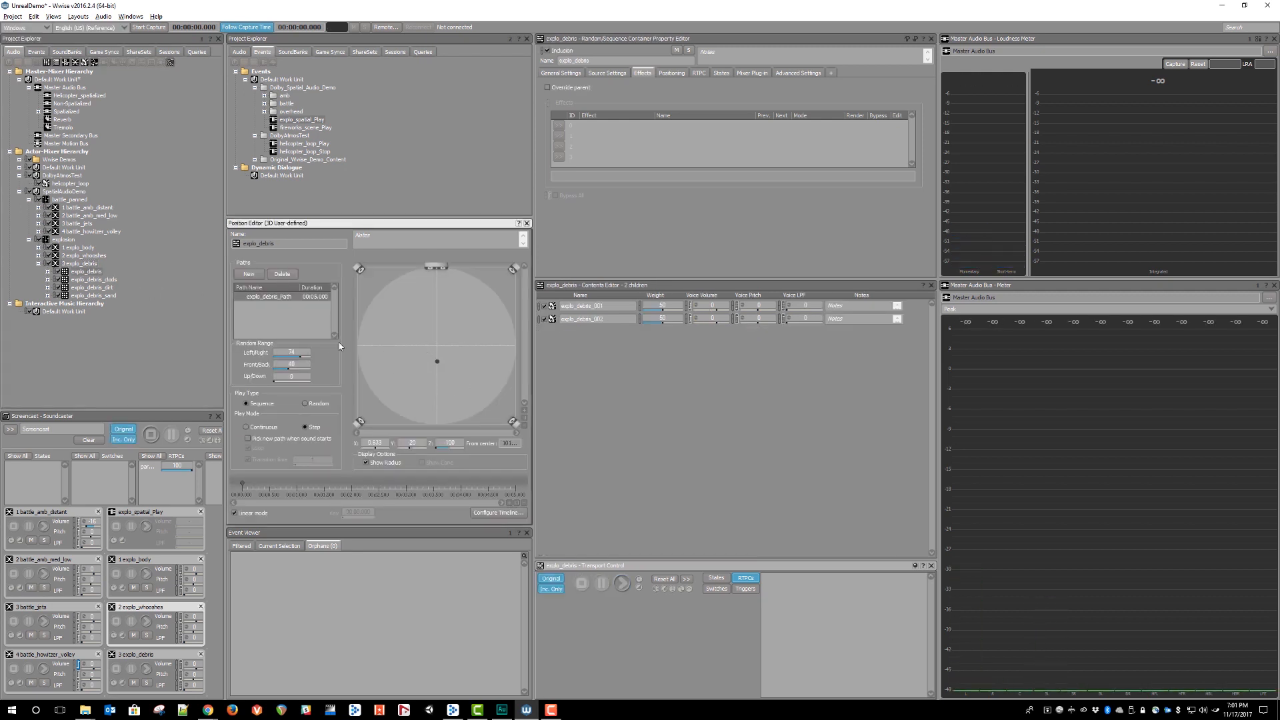
left_click(92, 279)
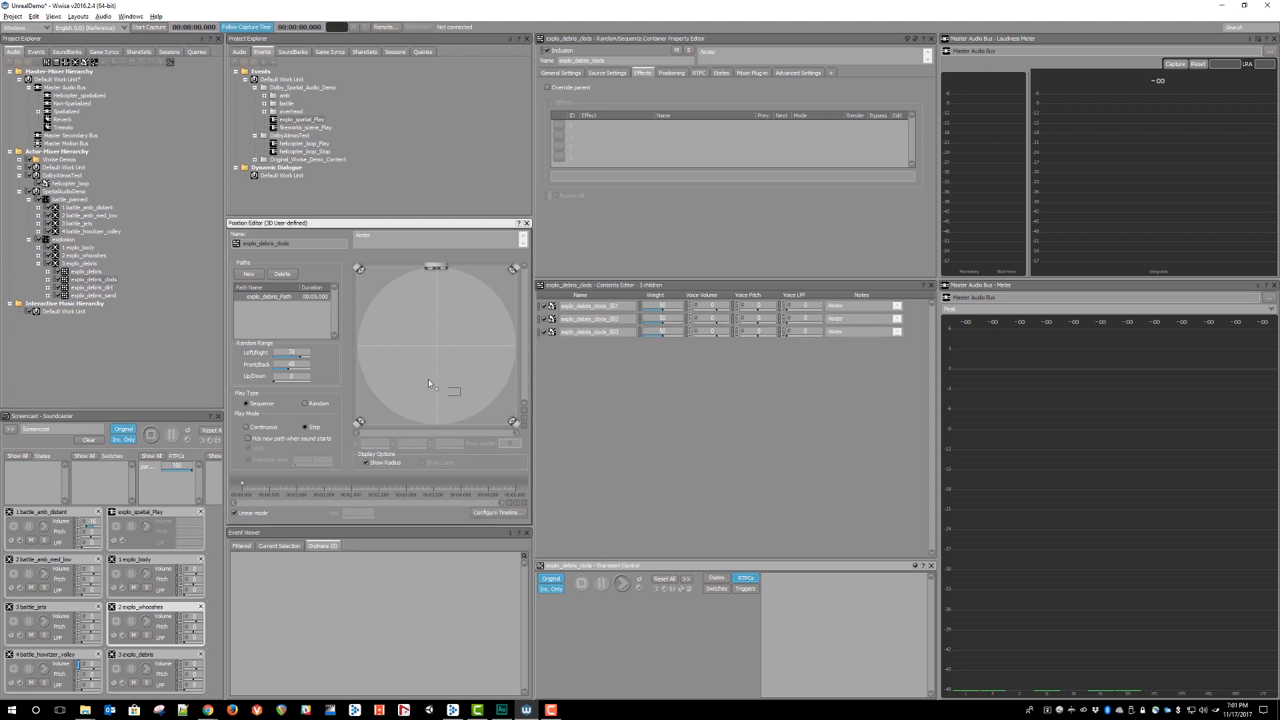
left_click(93, 288)
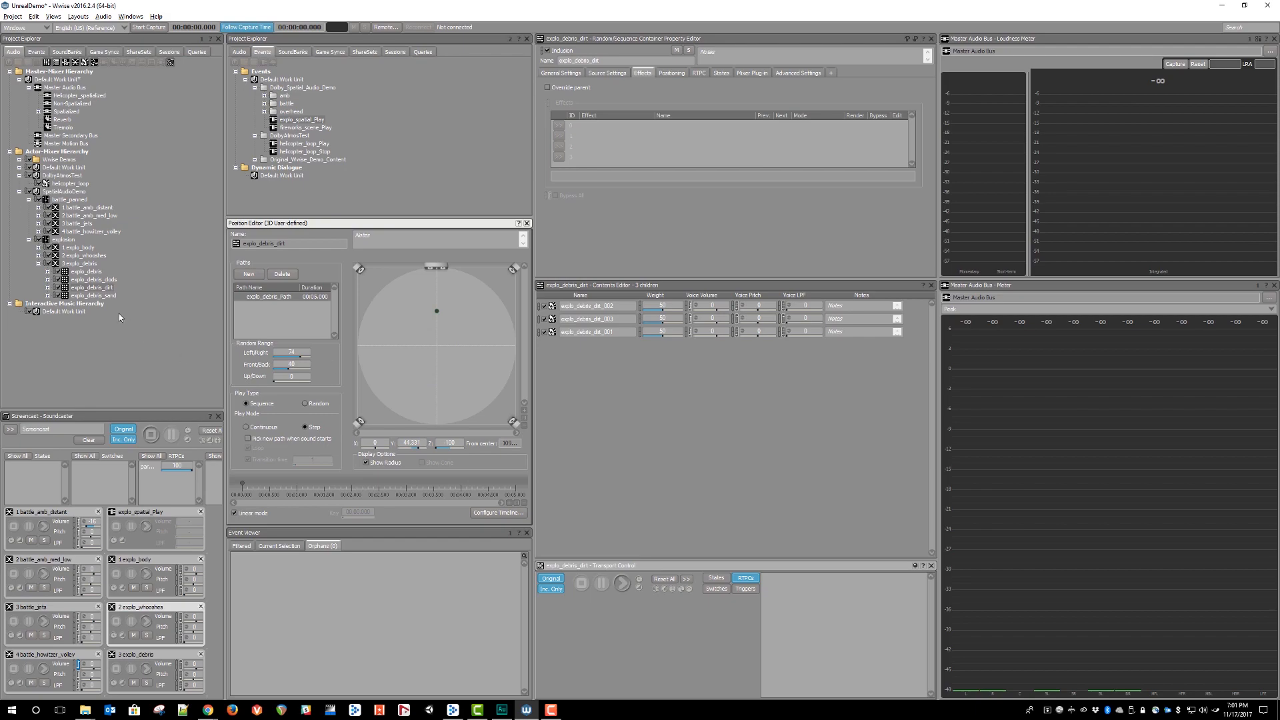
left_click(92, 294)
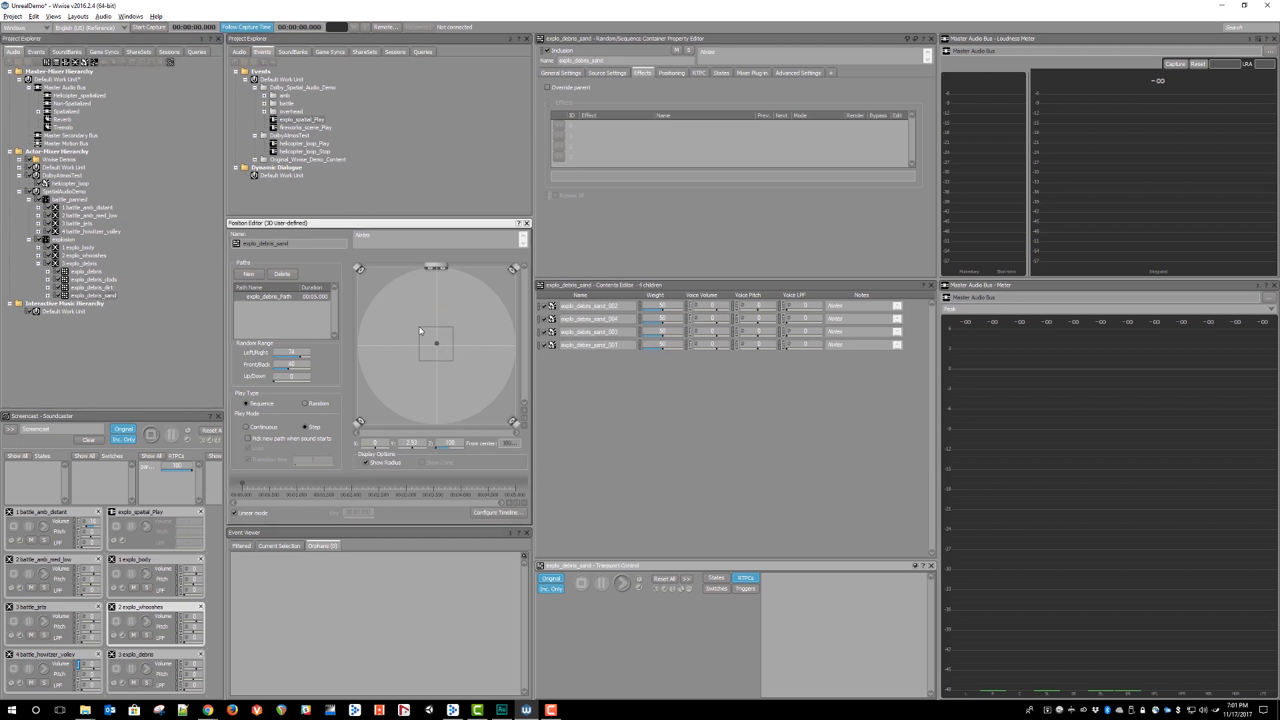